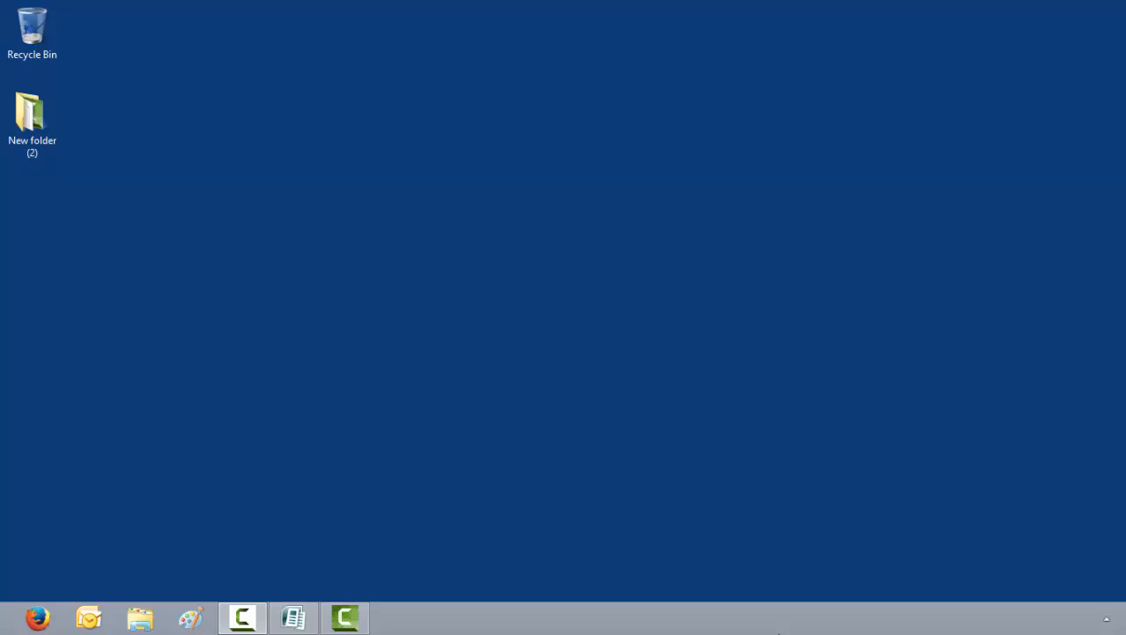
pyautogui.moveTo(778, 631)
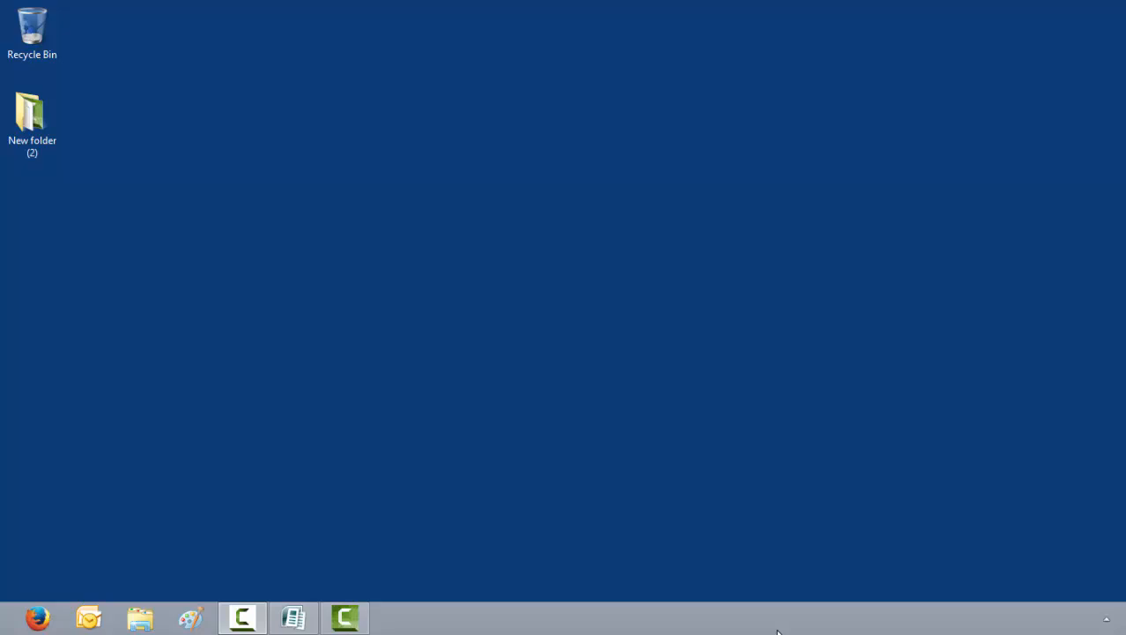
pyautogui.moveTo(445, 585)
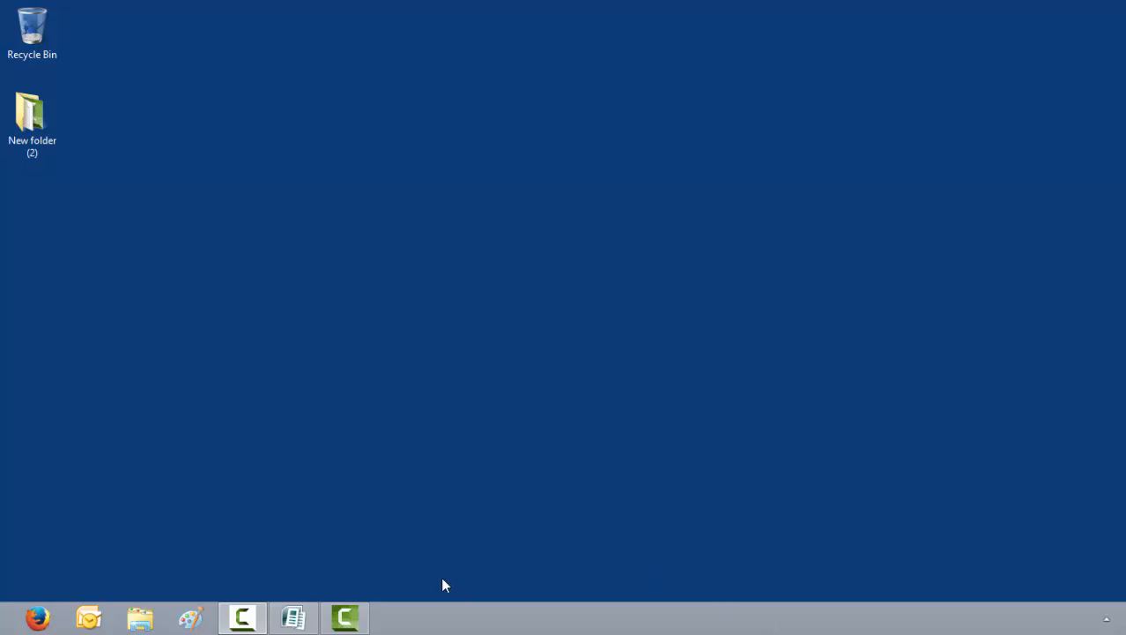
pyautogui.moveTo(293, 617)
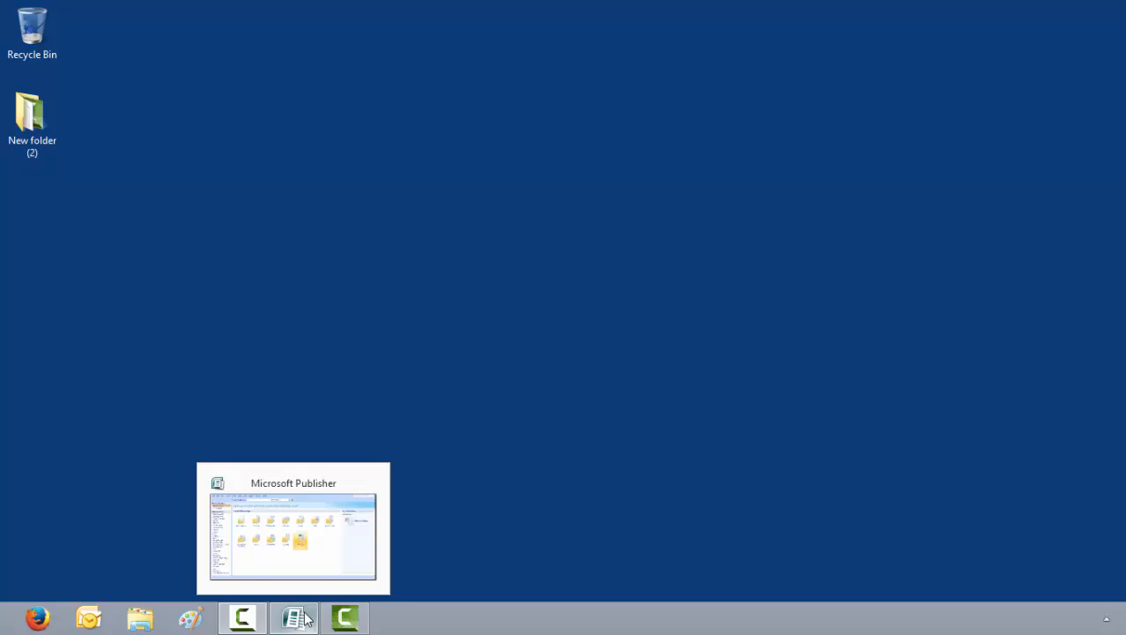
# Switch to Publisher and show the Greeting Cards template collection
pyautogui.click(292, 527)
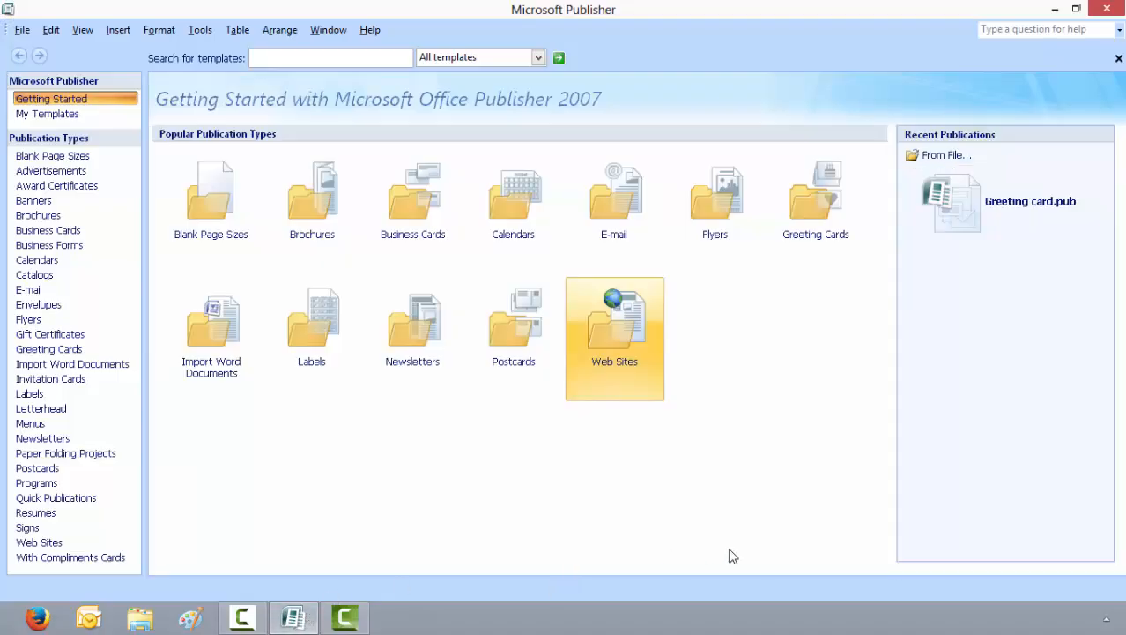
pyautogui.moveTo(815, 210)
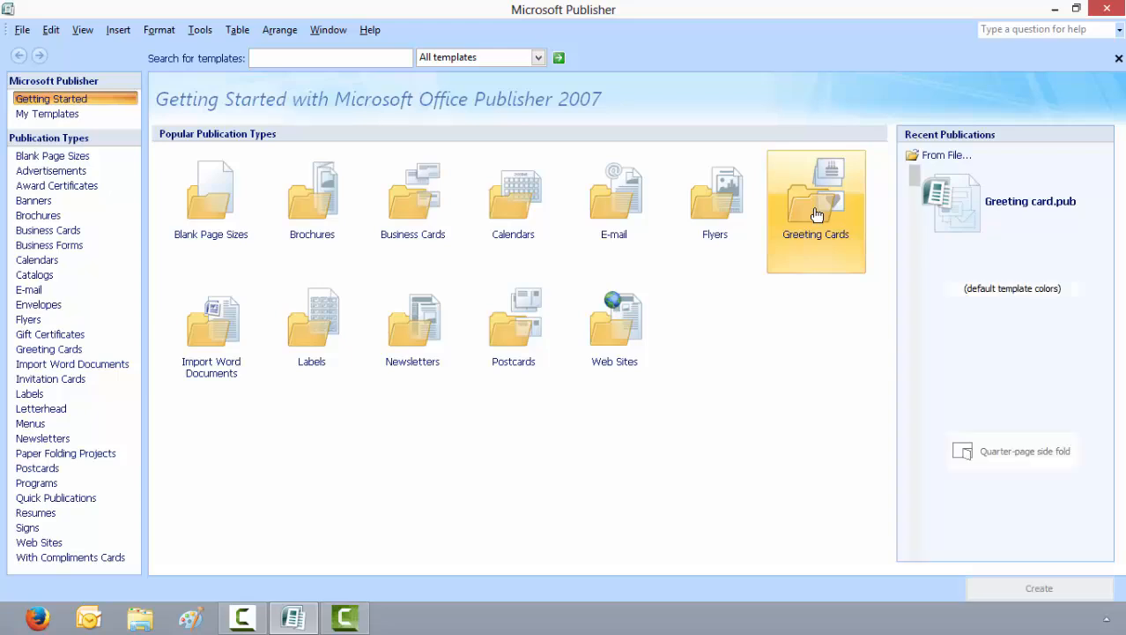
pyautogui.click(814, 194)
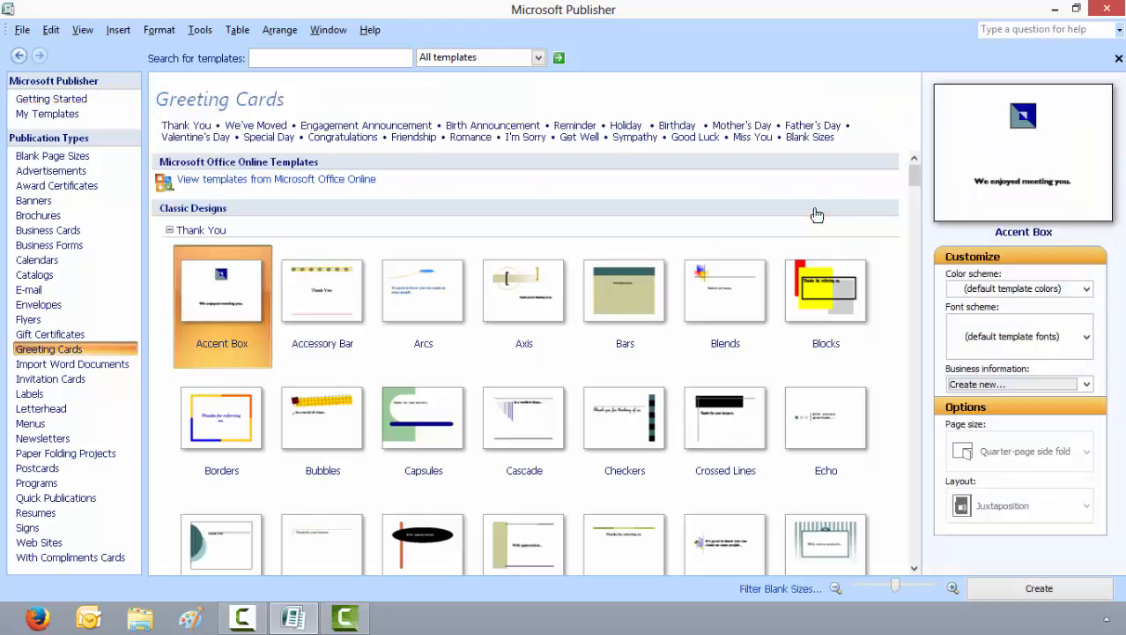
pyautogui.moveTo(838, 192)
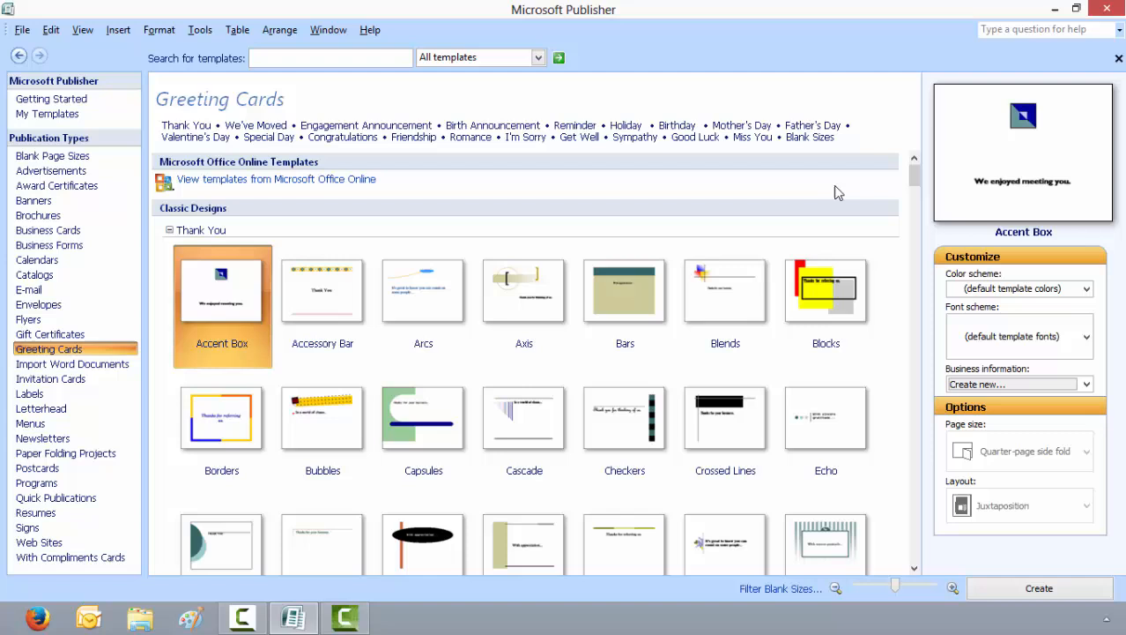
pyautogui.moveTo(748, 124)
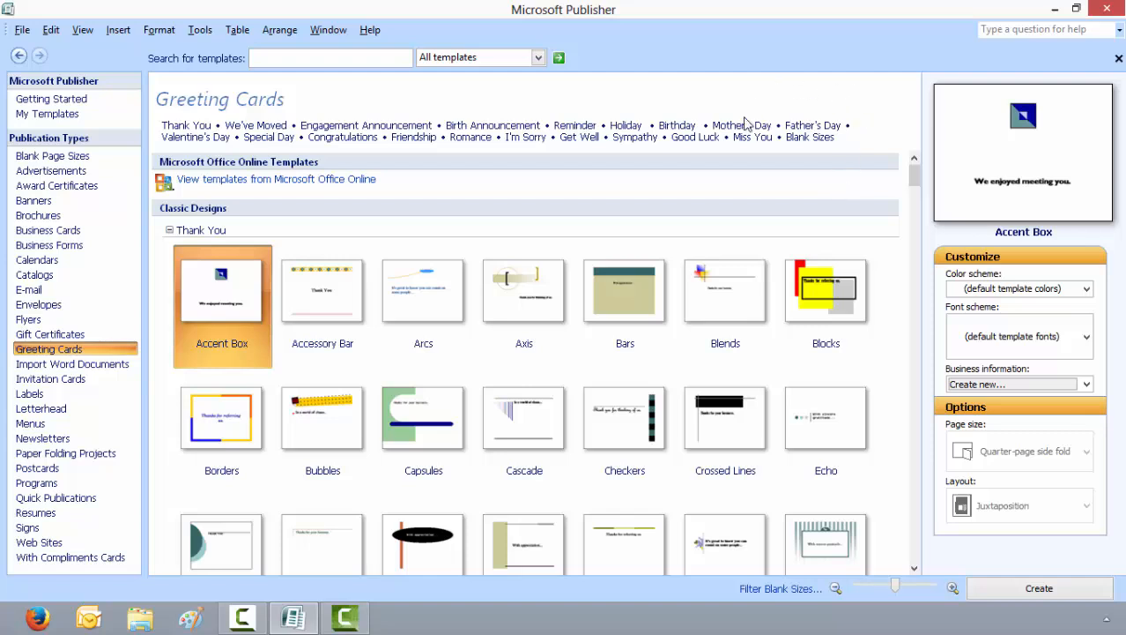
# Filter to Mother's Day designs and pick the Mother's Day 6 card
pyautogui.click(740, 123)
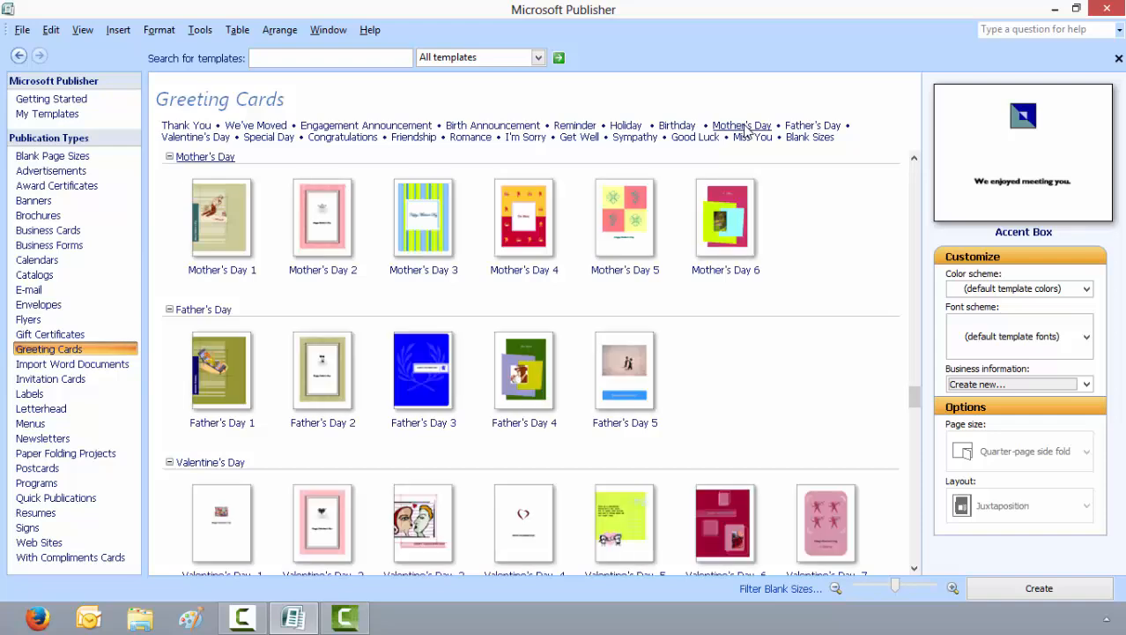
pyautogui.moveTo(800, 91)
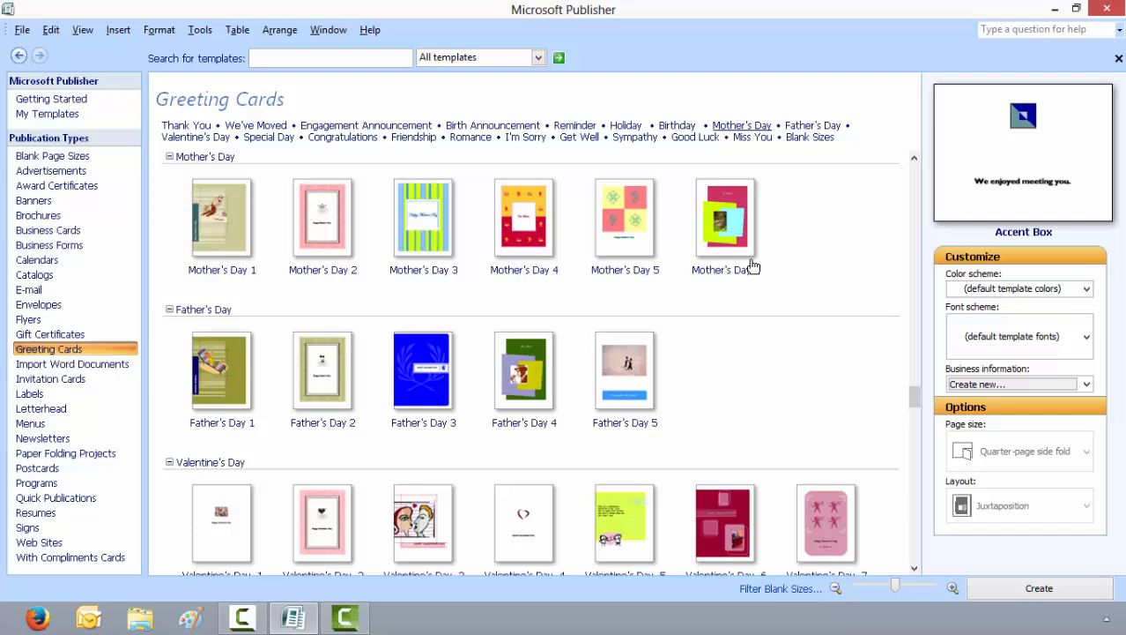
pyautogui.click(727, 220)
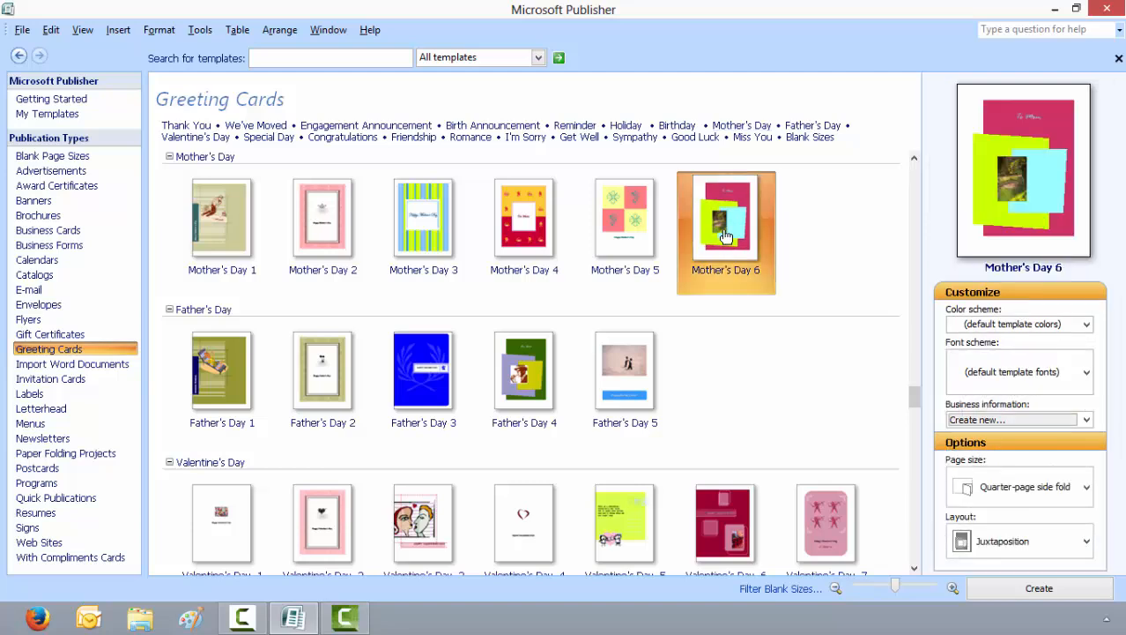
pyautogui.moveTo(1067, 215)
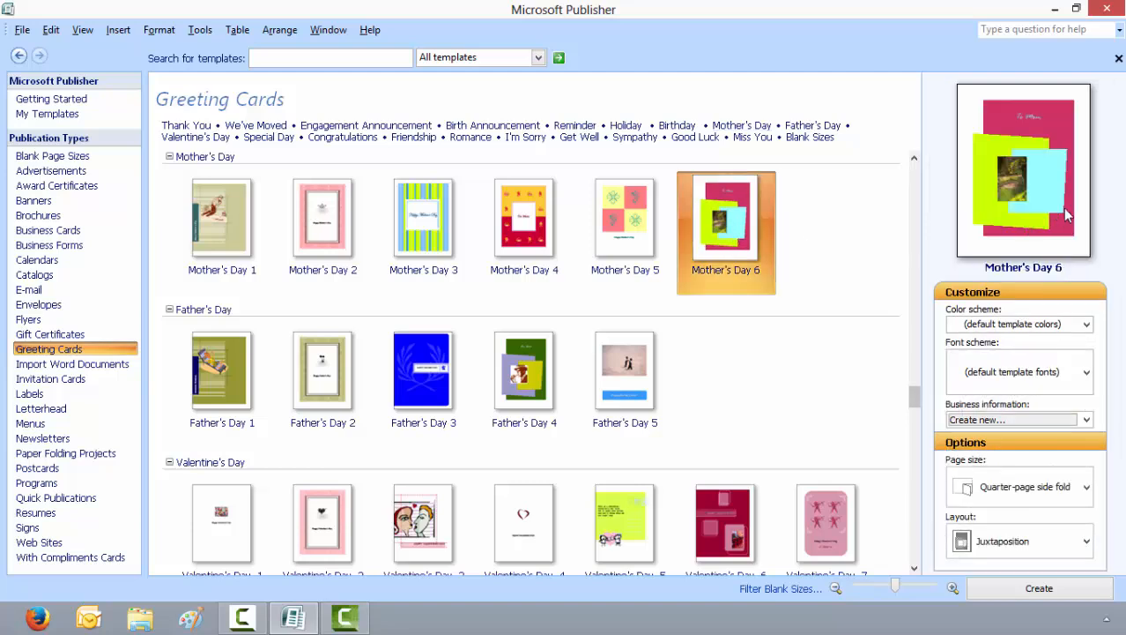
pyautogui.moveTo(1111, 233)
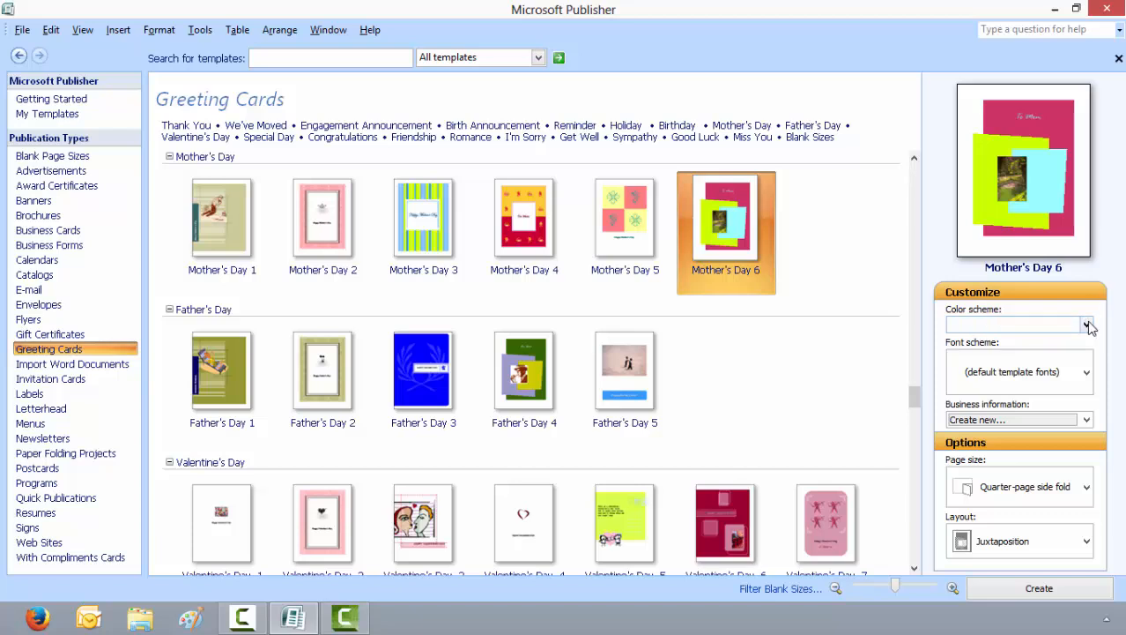
pyautogui.click(1086, 324)
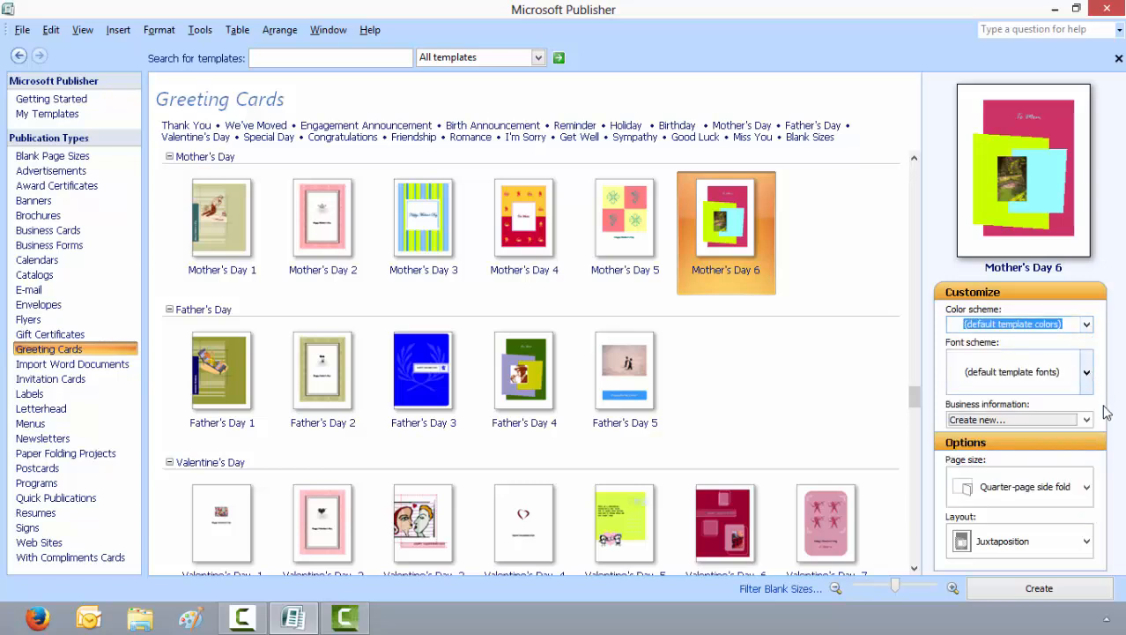
pyautogui.moveTo(1081, 539)
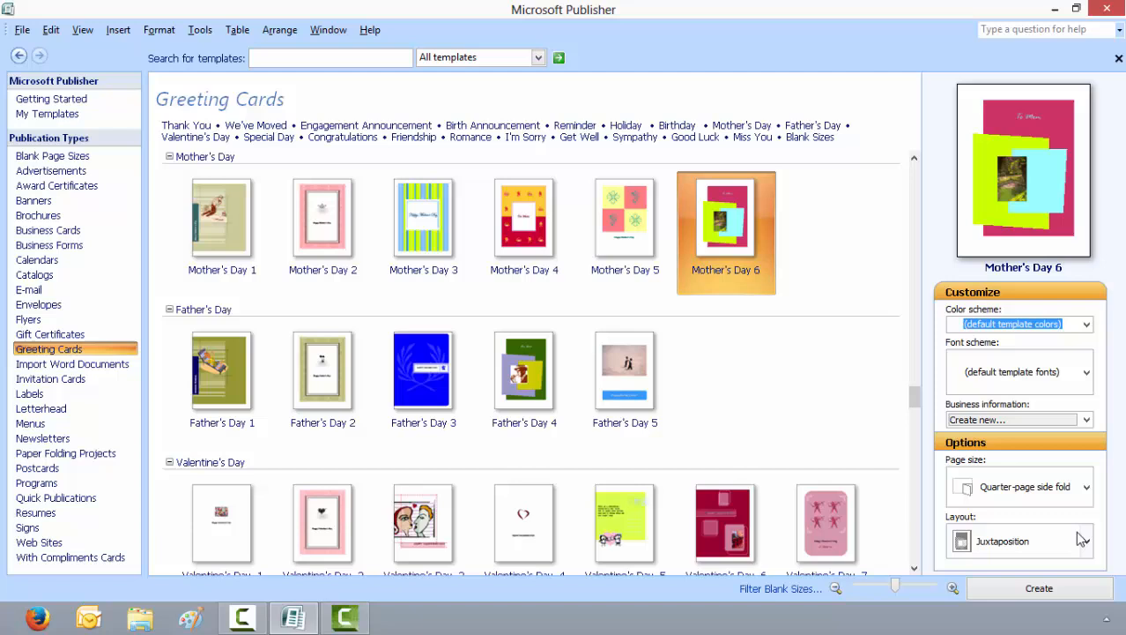
pyautogui.moveTo(1107, 397)
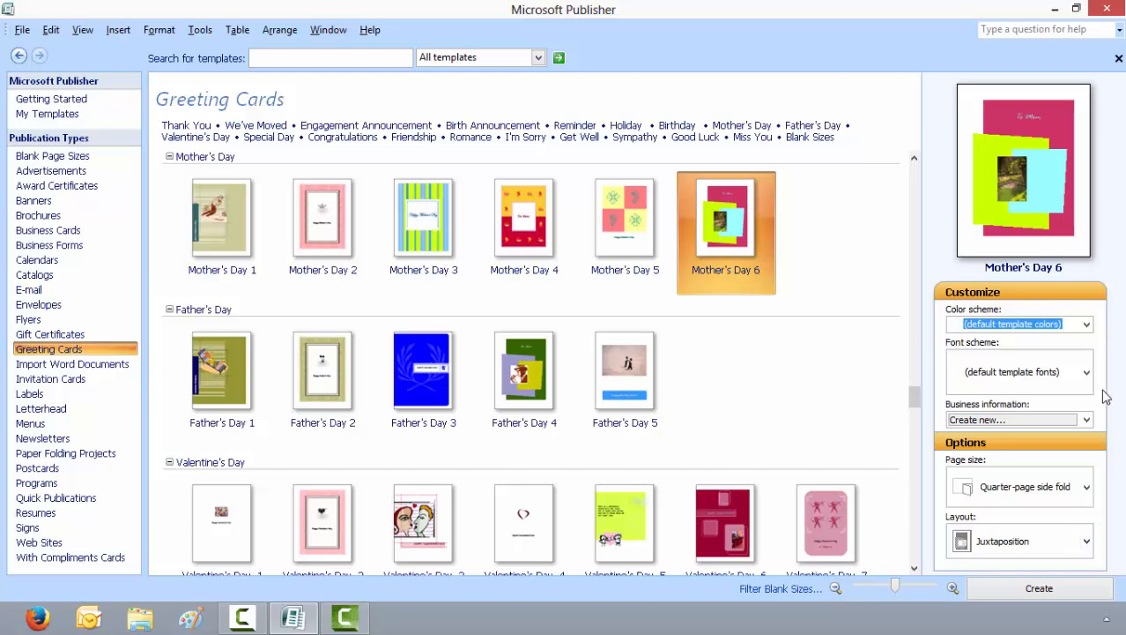
pyautogui.moveTo(1104, 275)
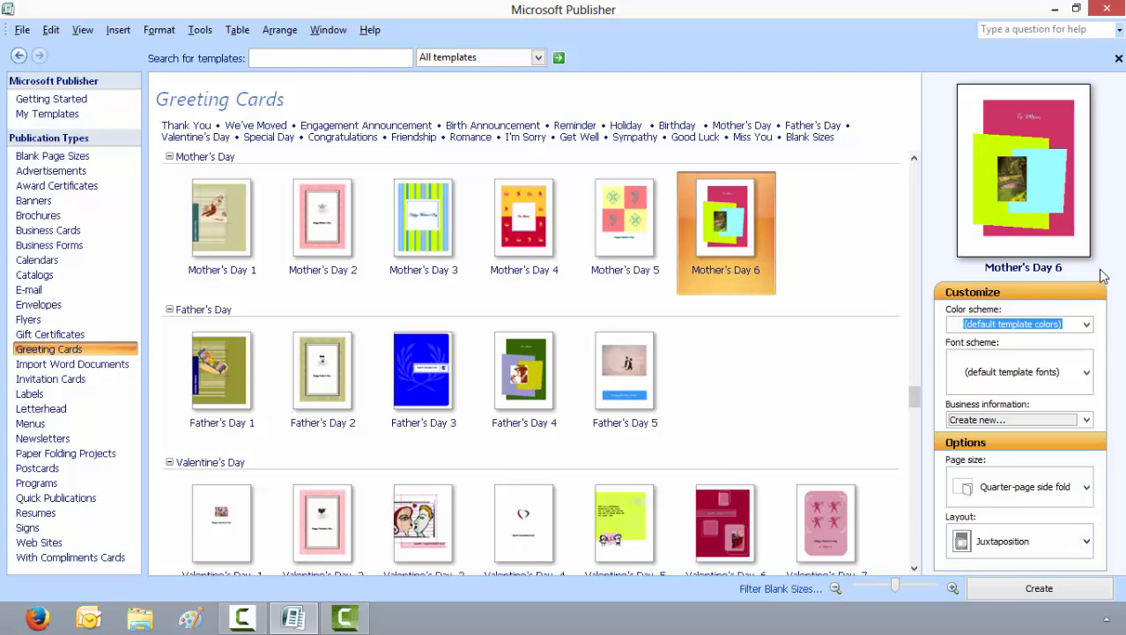
pyautogui.moveTo(1111, 275)
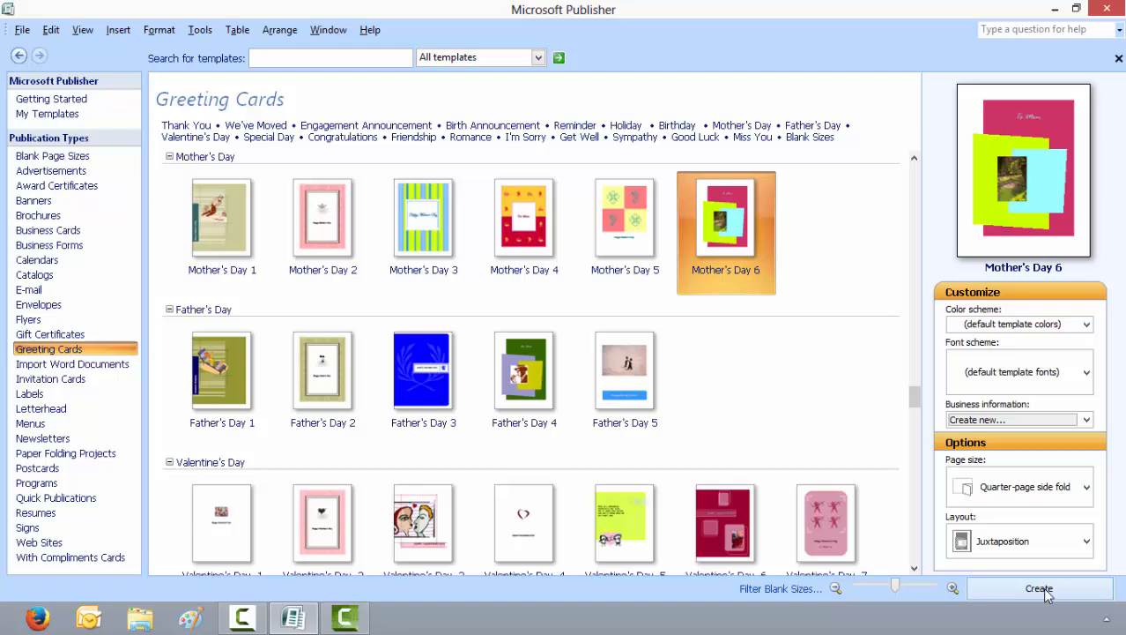
pyautogui.click(1038, 589)
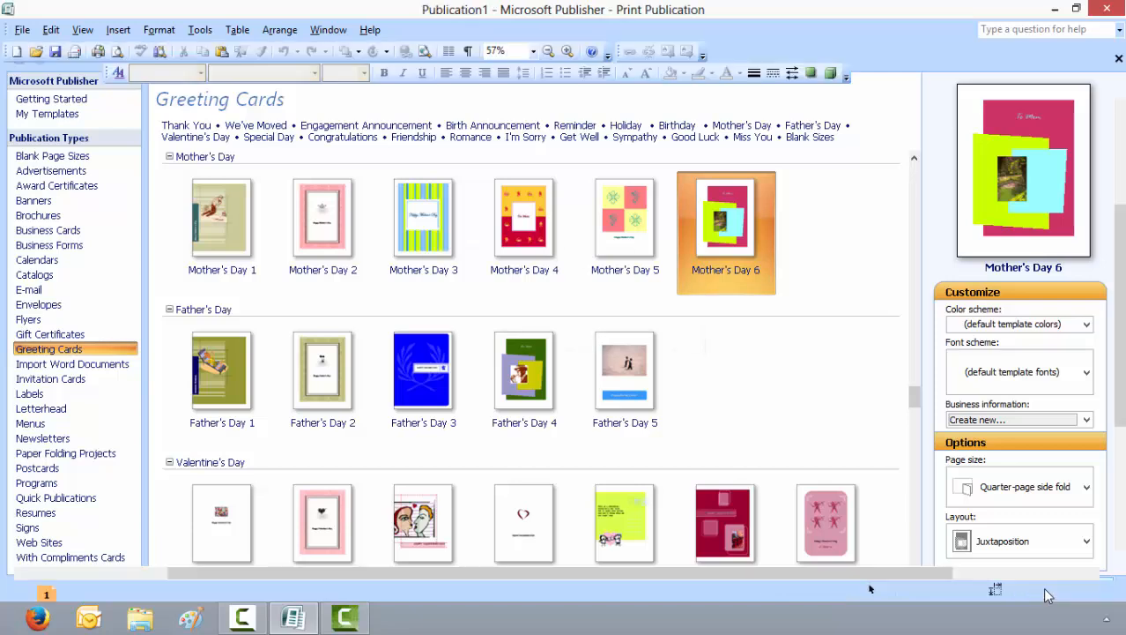
pyautogui.doubleClick(727, 233)
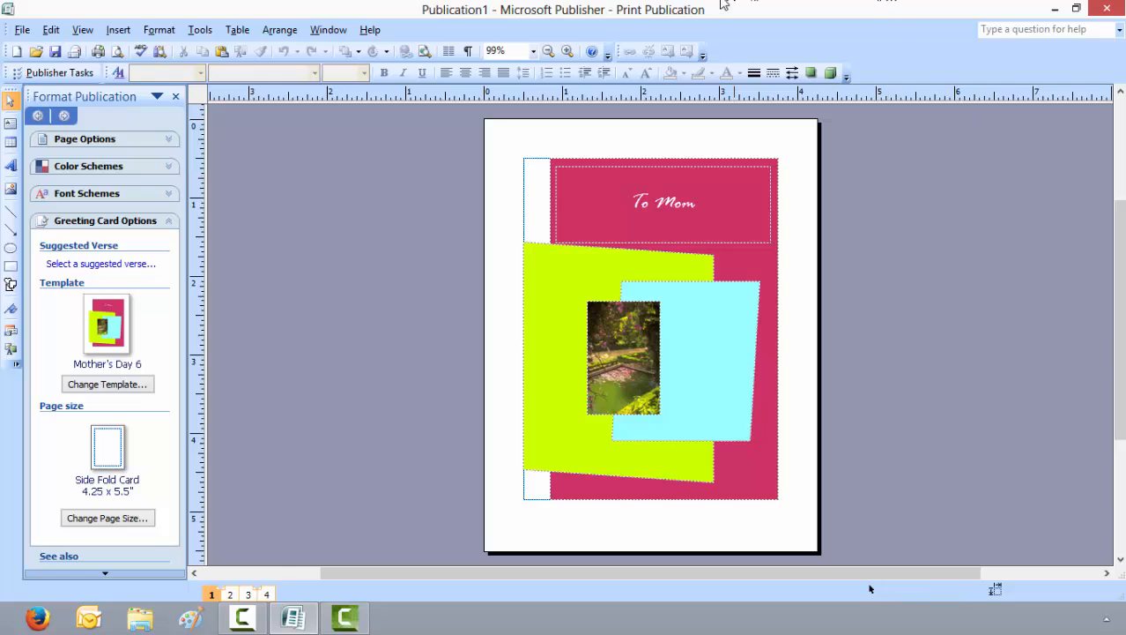
pyautogui.moveTo(144, 144)
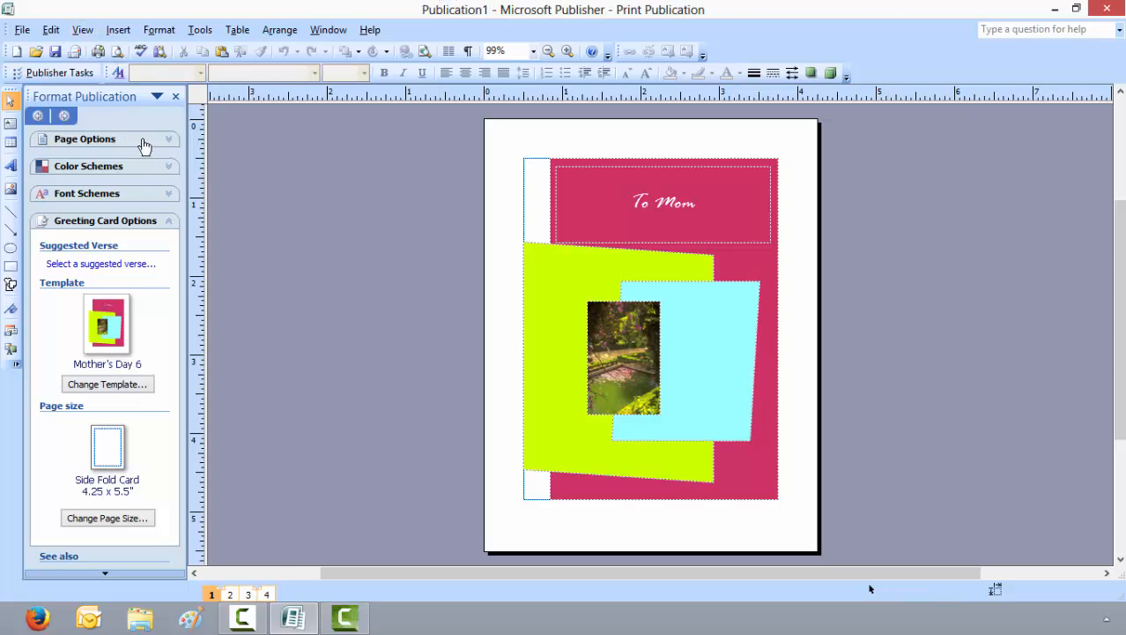
pyautogui.moveTo(182, 159)
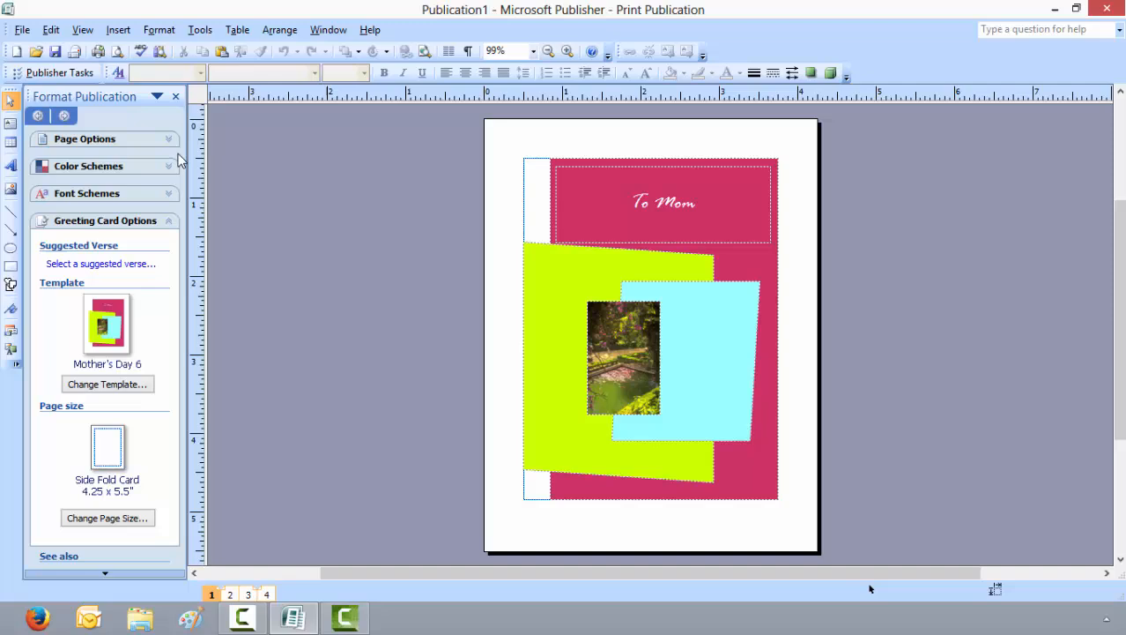
pyautogui.moveTo(169, 147)
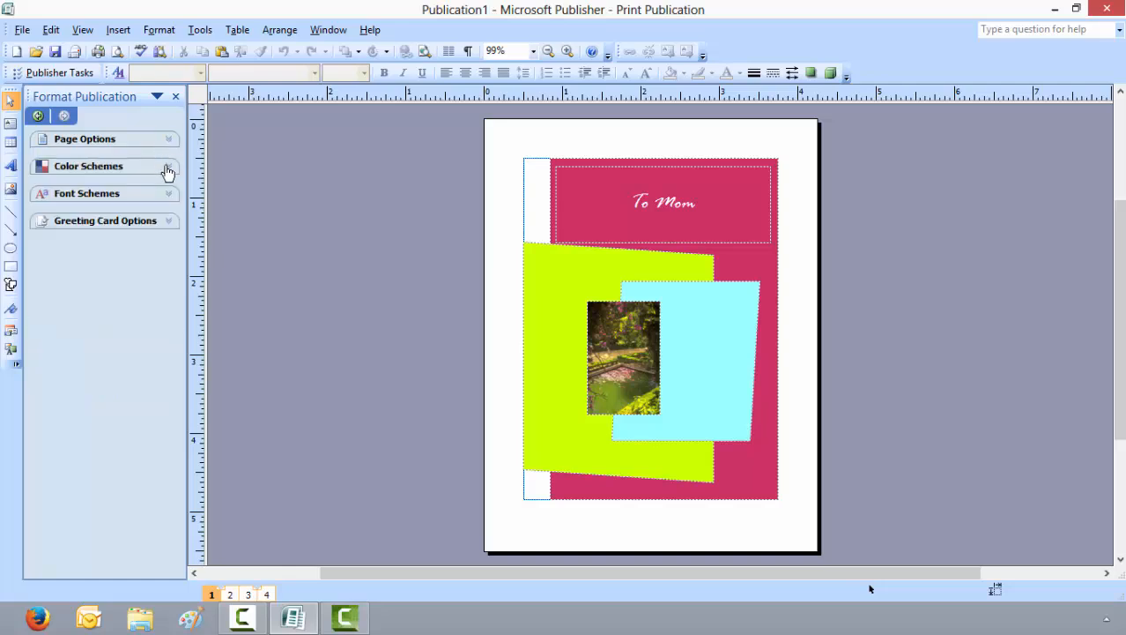
pyautogui.click(89, 166)
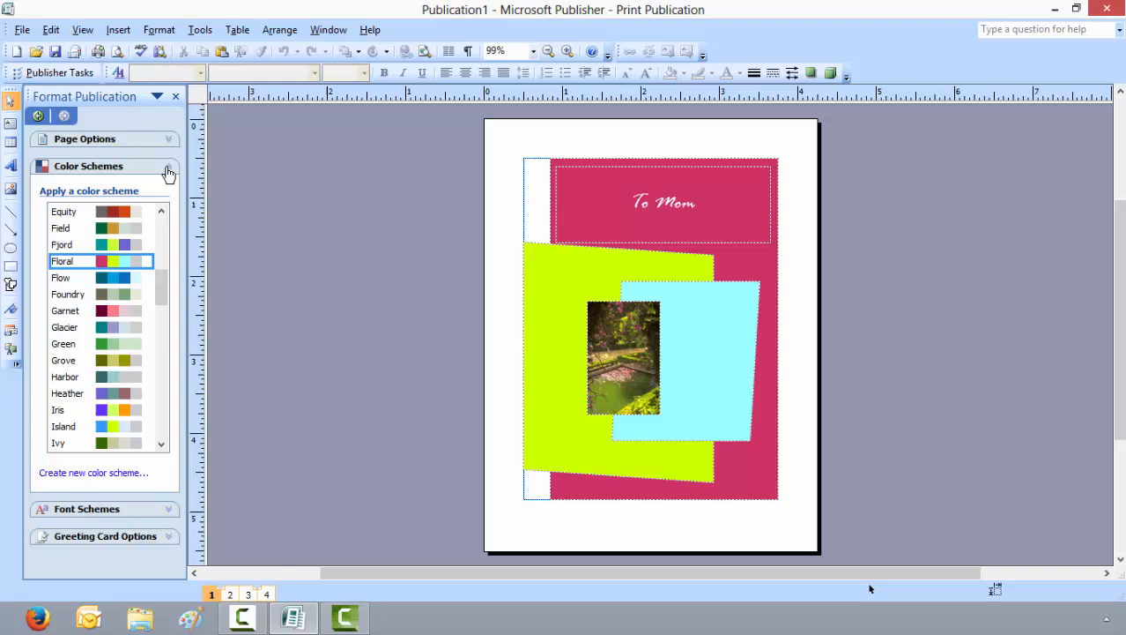
pyautogui.click(169, 166)
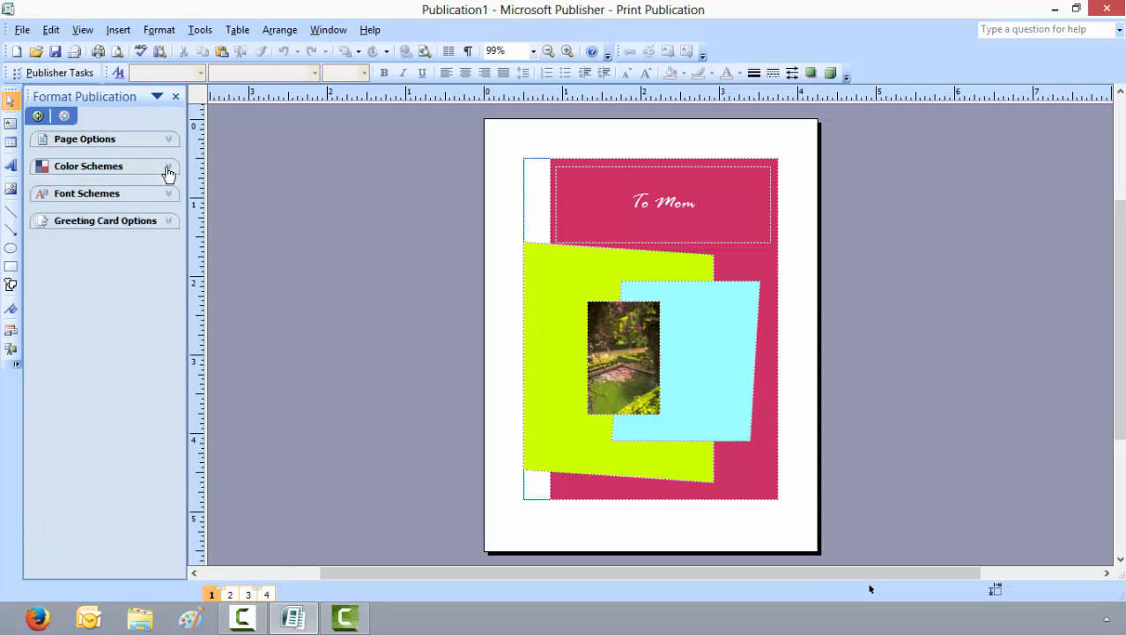
pyautogui.moveTo(168, 201)
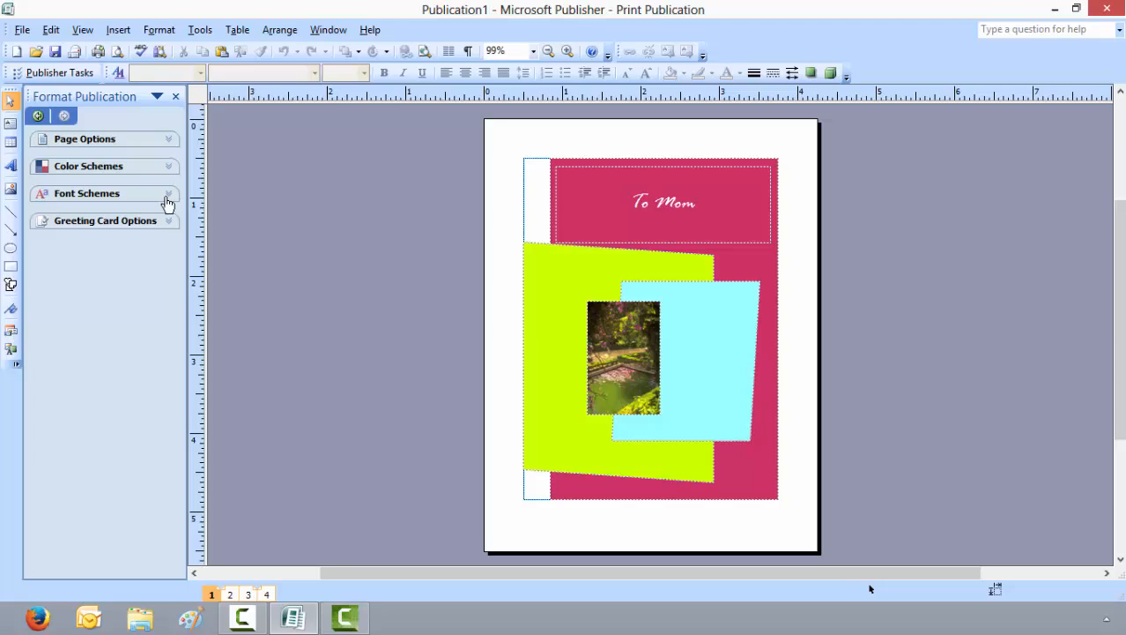
pyautogui.click(87, 192)
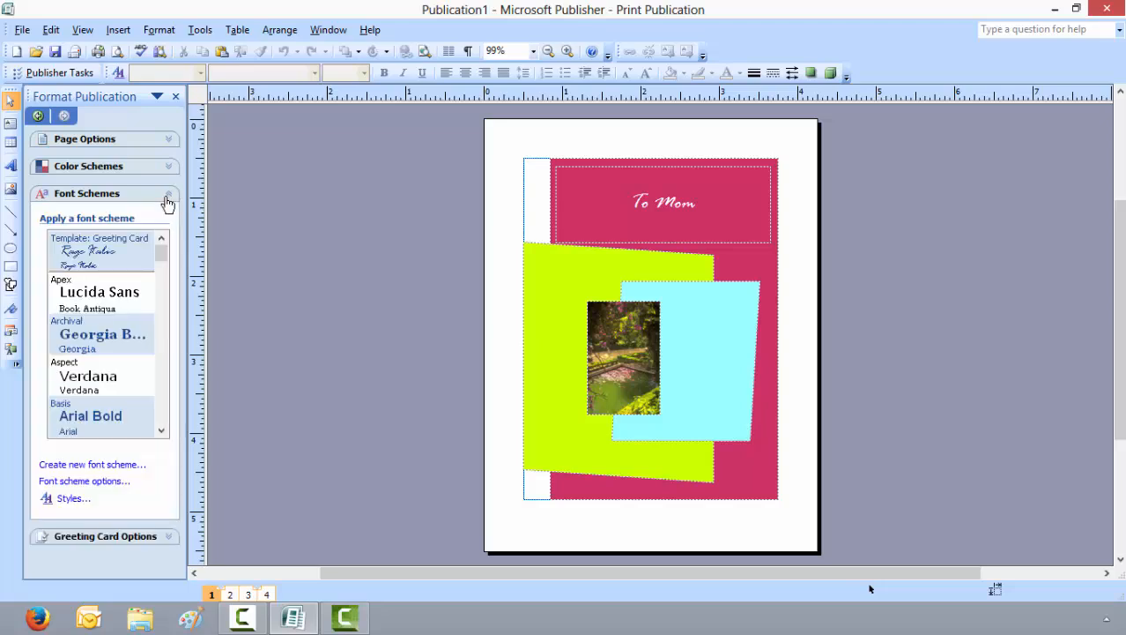
pyautogui.click(167, 193)
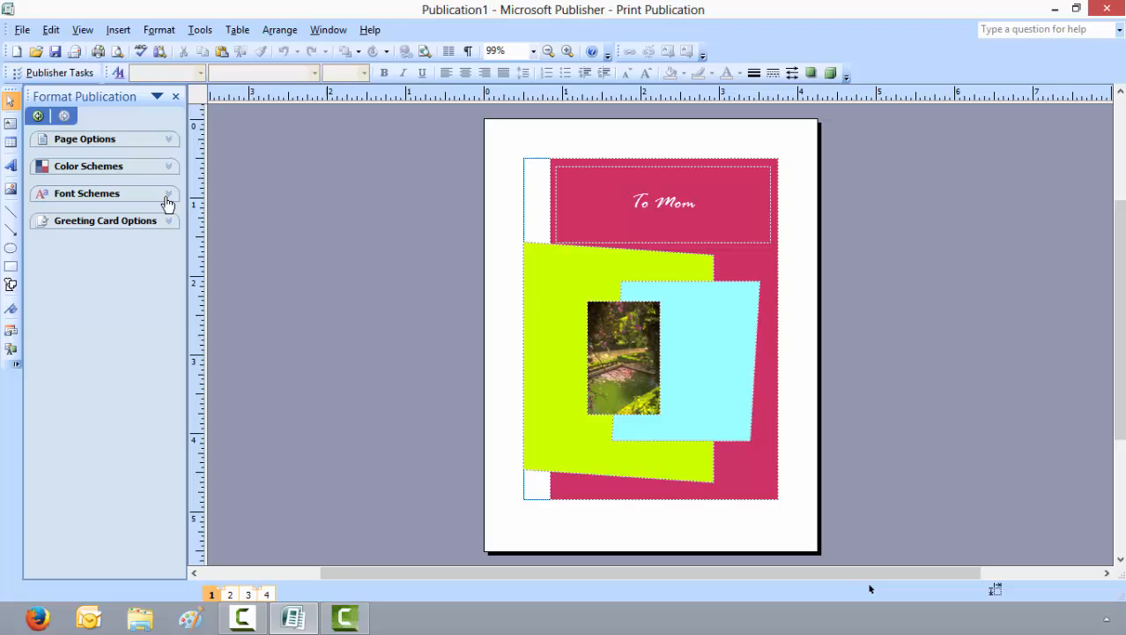
pyautogui.click(105, 220)
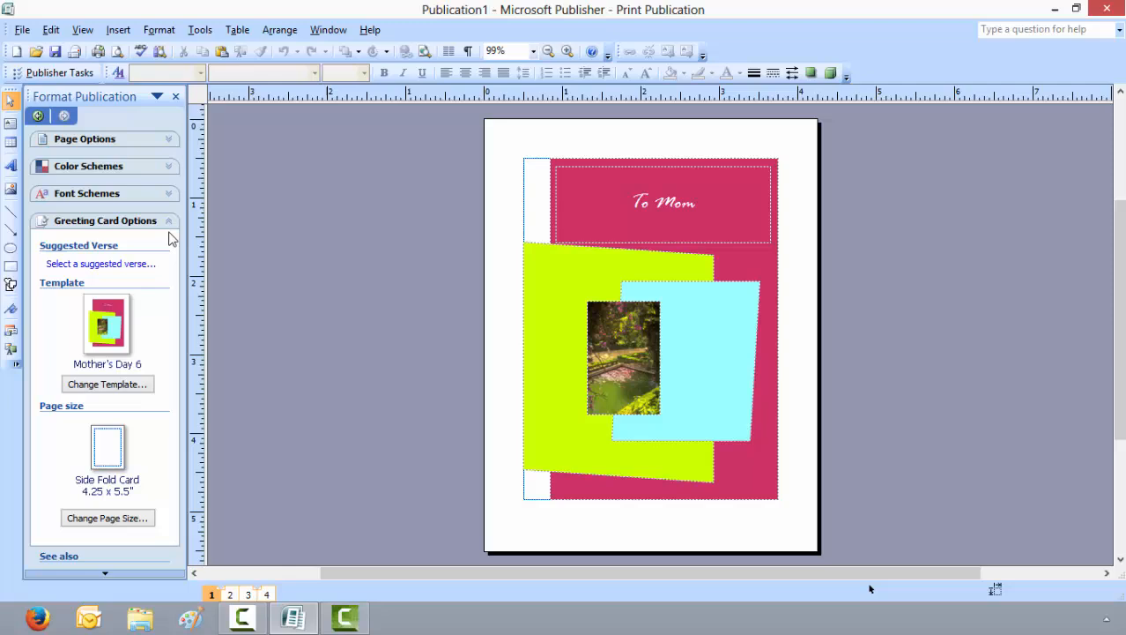
pyautogui.moveTo(166, 331)
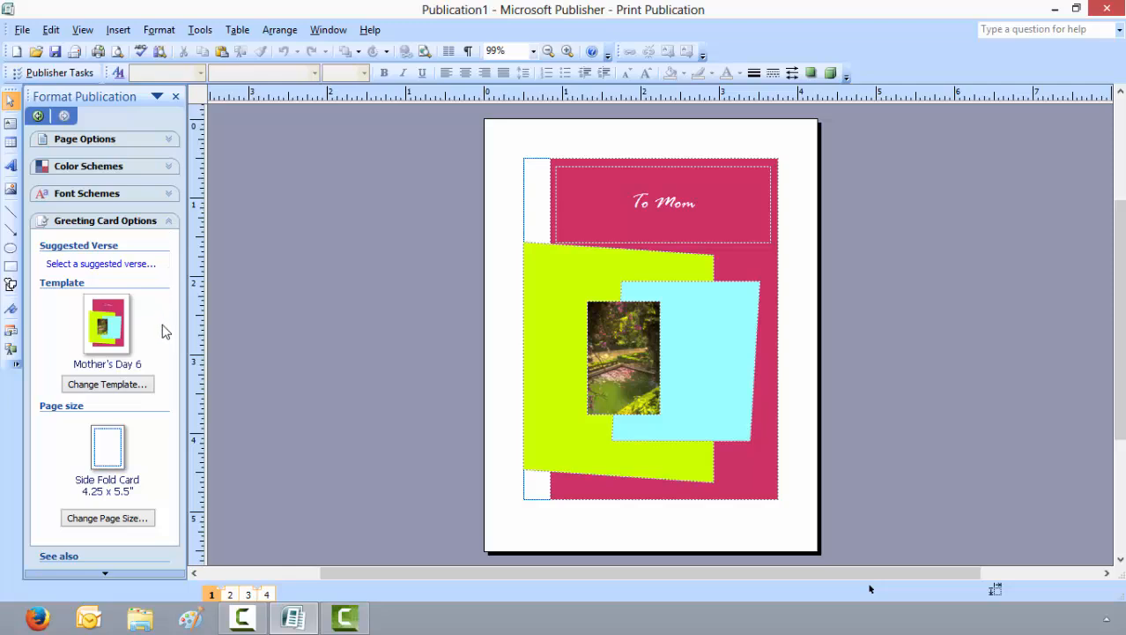
pyautogui.moveTo(139, 275)
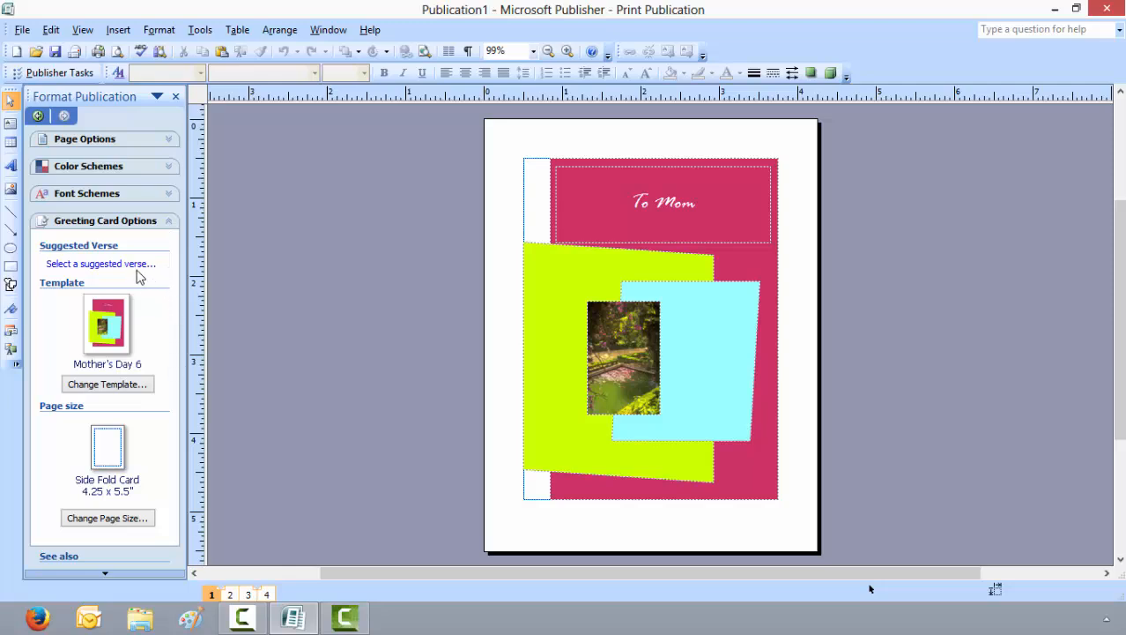
pyautogui.moveTo(100, 264)
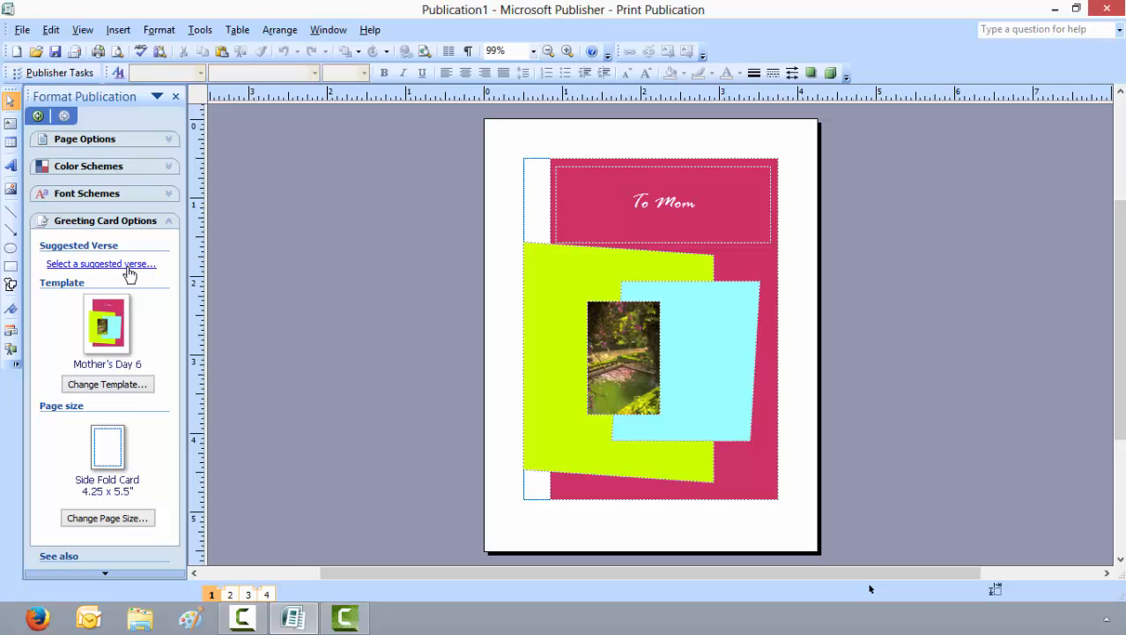
# Show the Suggested Verse dialog from Greeting Card Options
pyautogui.click(99, 264)
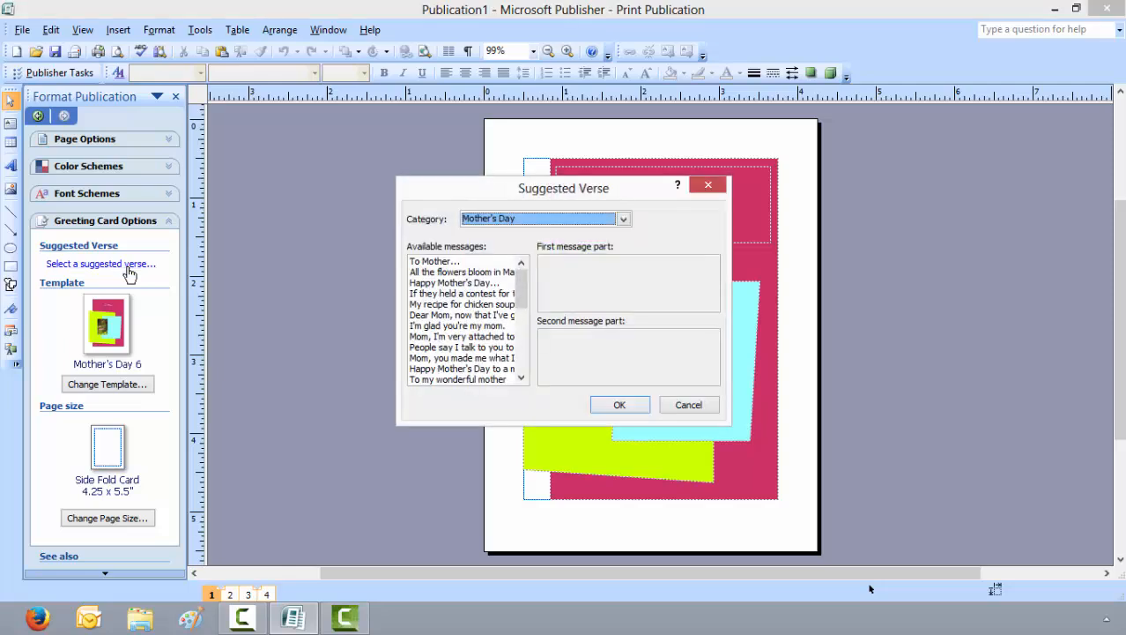
pyautogui.moveTo(282, 363)
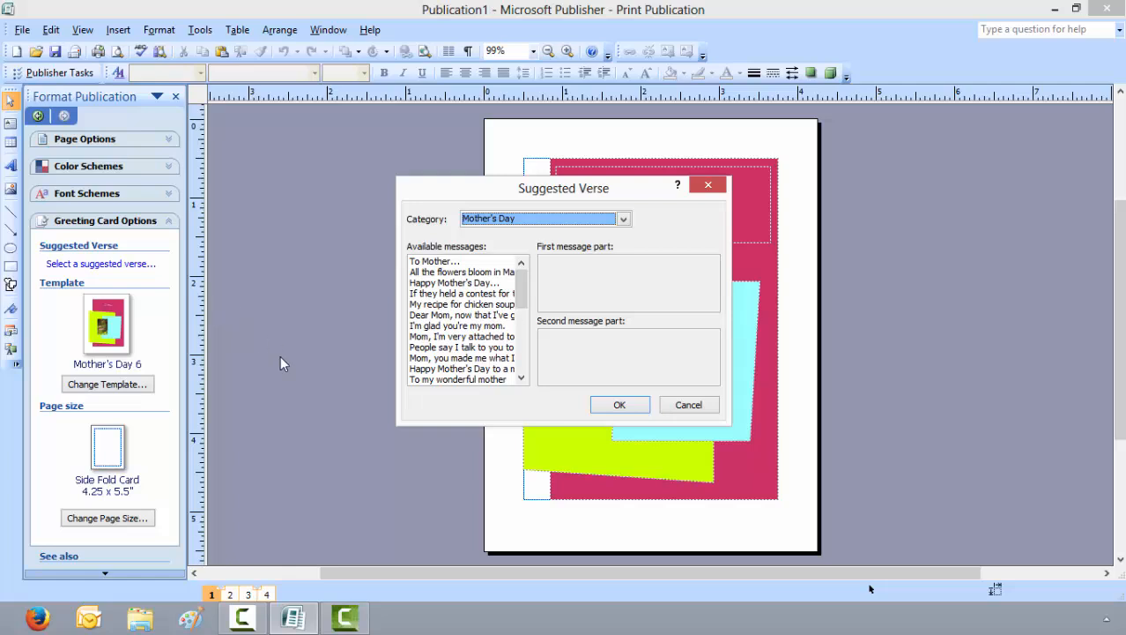
pyautogui.moveTo(491, 399)
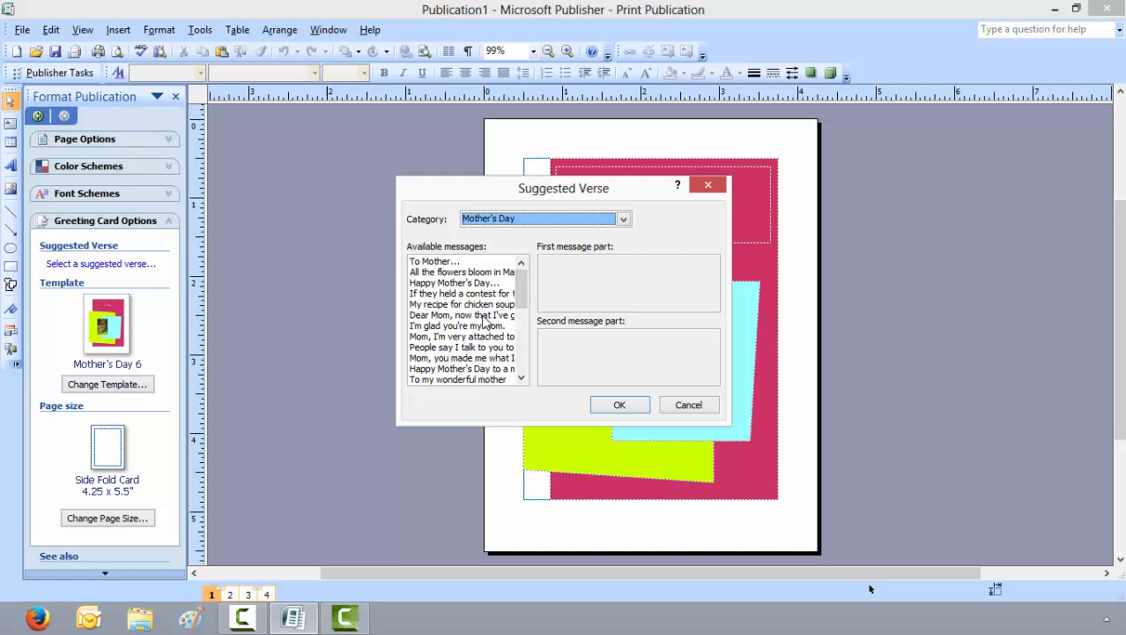
# Choose the 'Dear Mom, now that I've grown up...' verse for the inside of the card
pyautogui.click(462, 313)
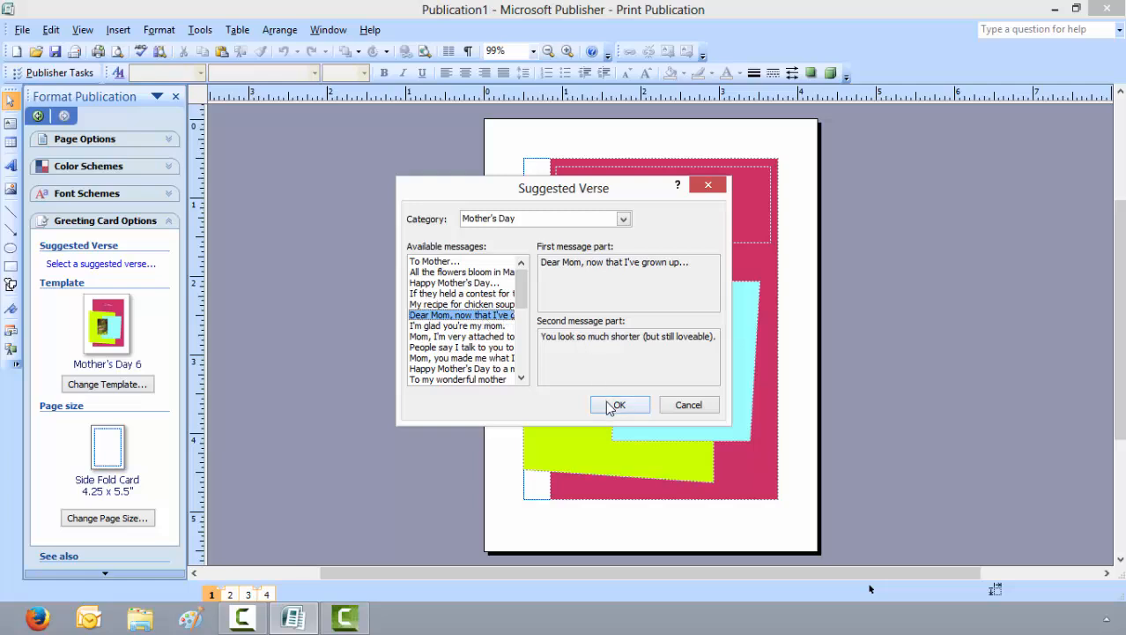
pyautogui.click(617, 403)
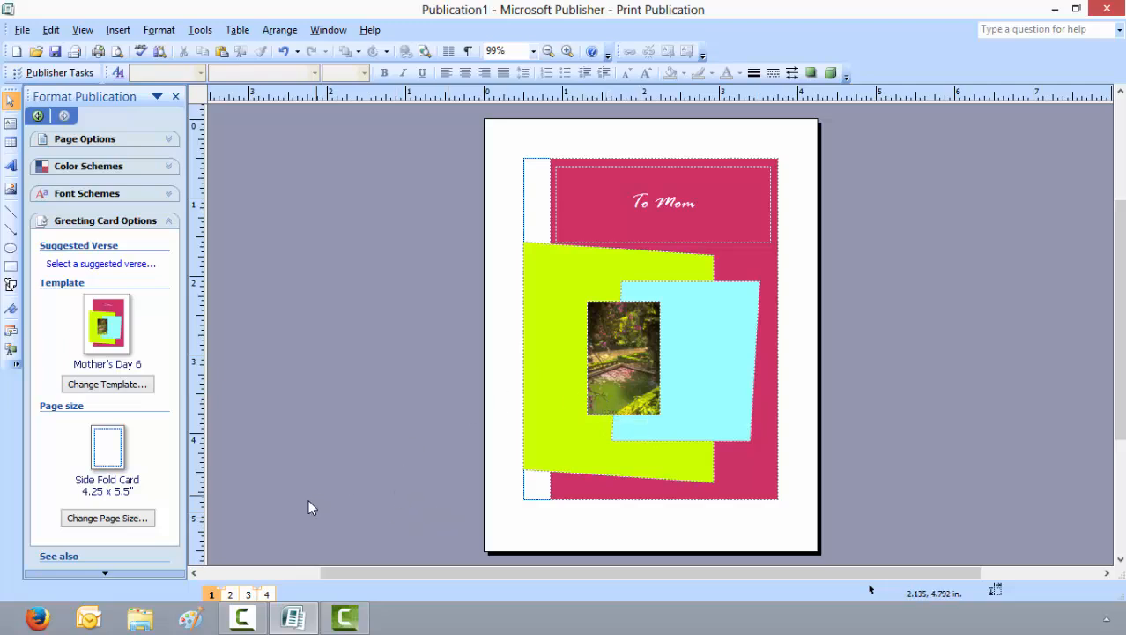
pyautogui.moveTo(212, 596)
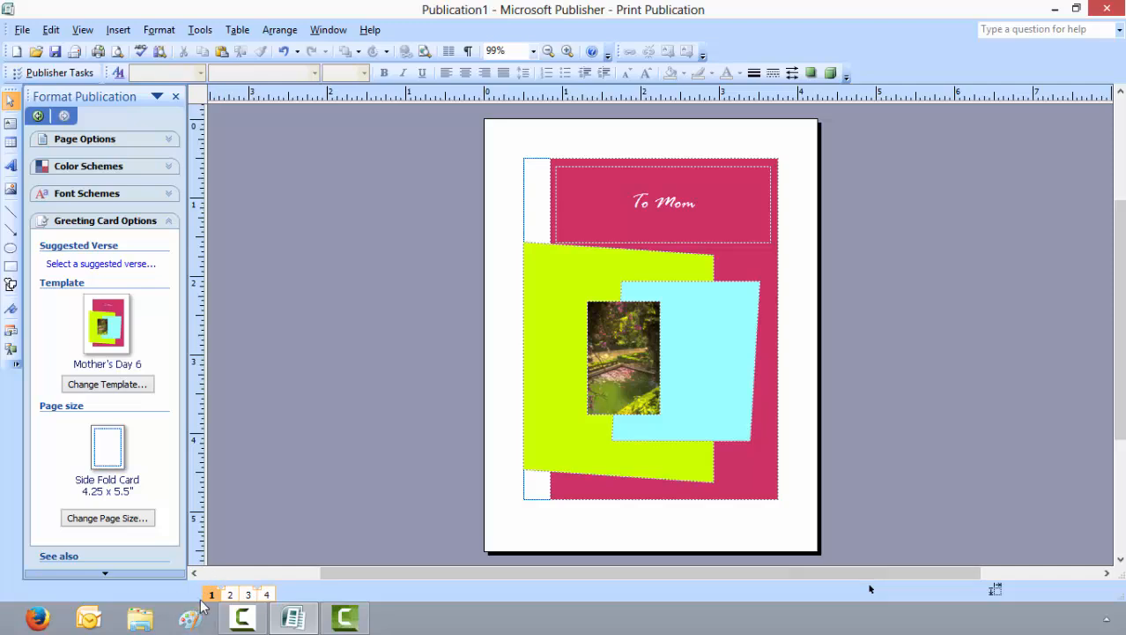
pyautogui.moveTo(211, 592)
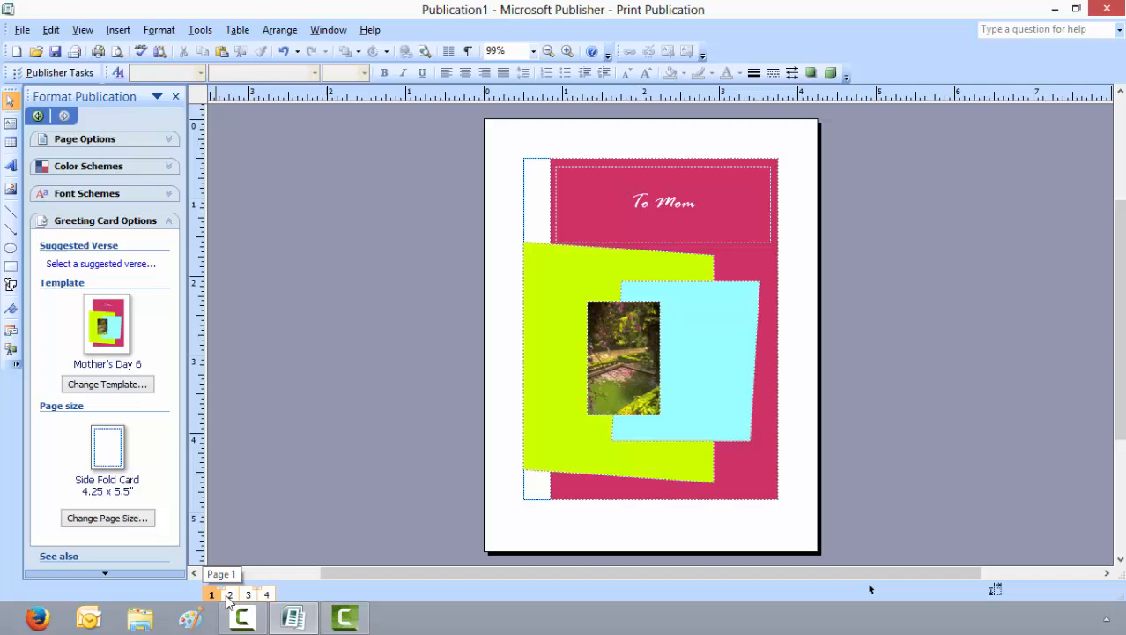
pyautogui.click(230, 592)
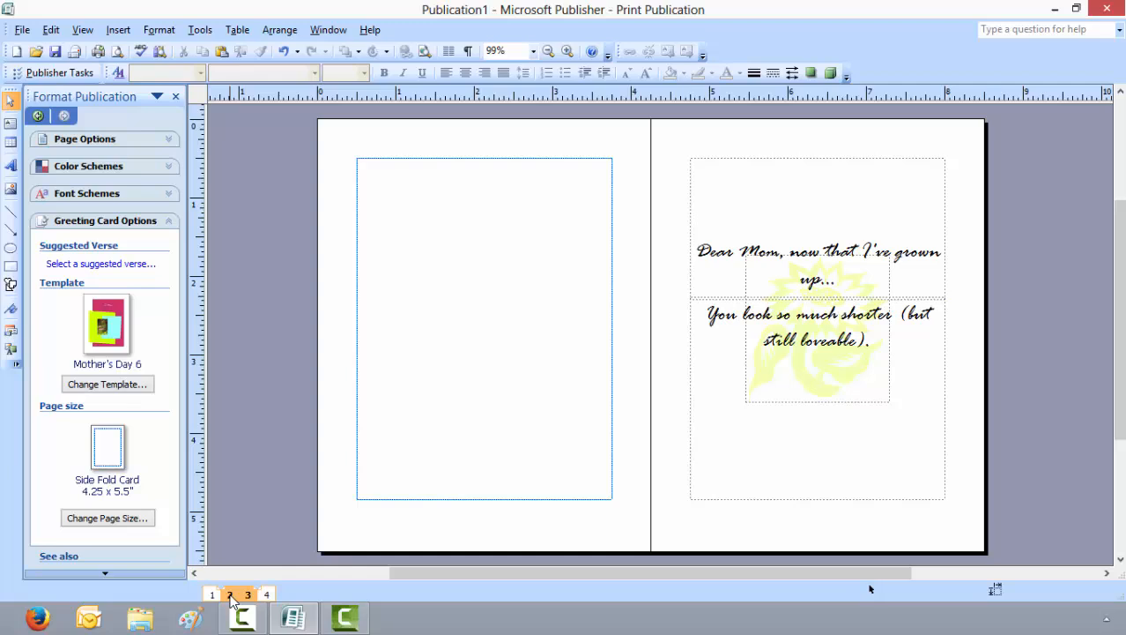
pyautogui.click(229, 594)
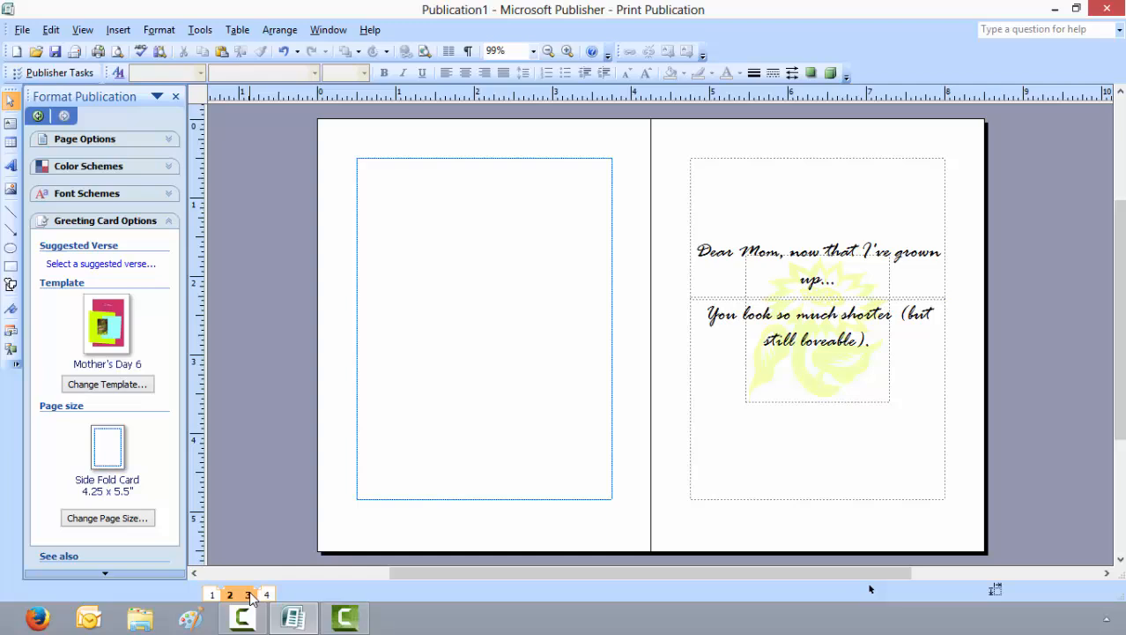
pyautogui.click(266, 594)
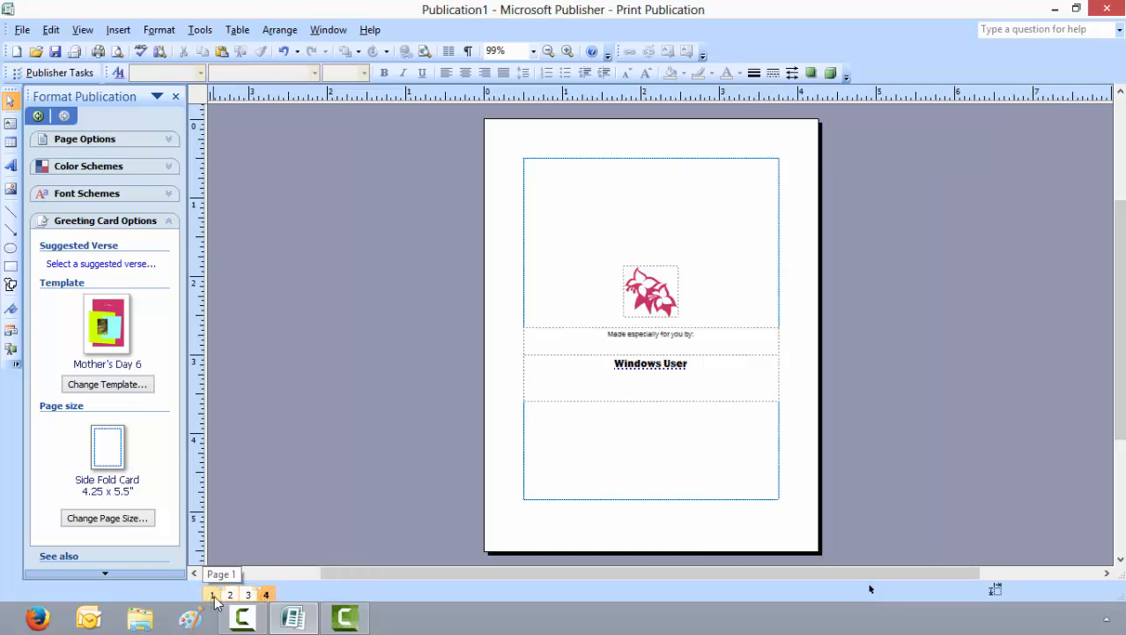
pyautogui.click(212, 592)
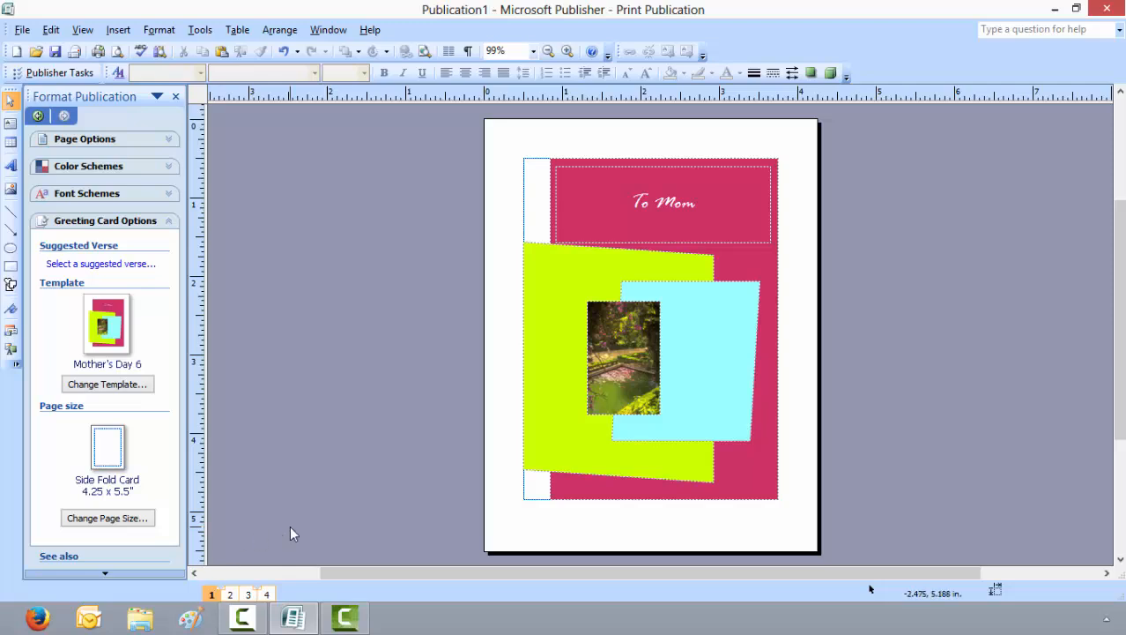
pyautogui.moveTo(85, 7)
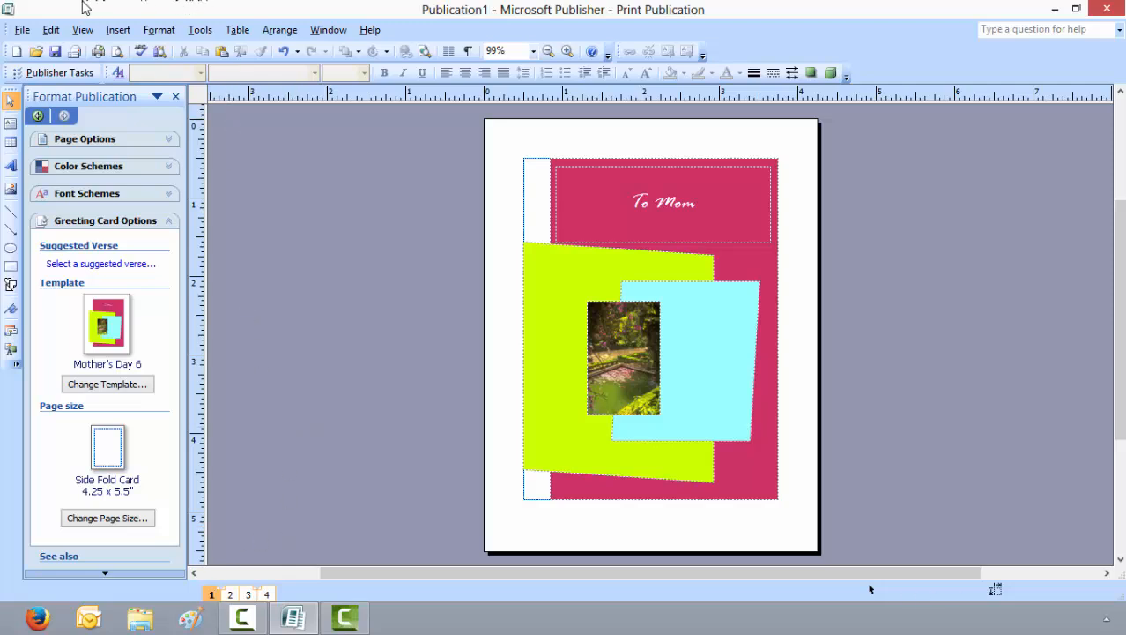
# Save the card to Documents under the name 'Mothers day card'
pyautogui.click(21, 28)
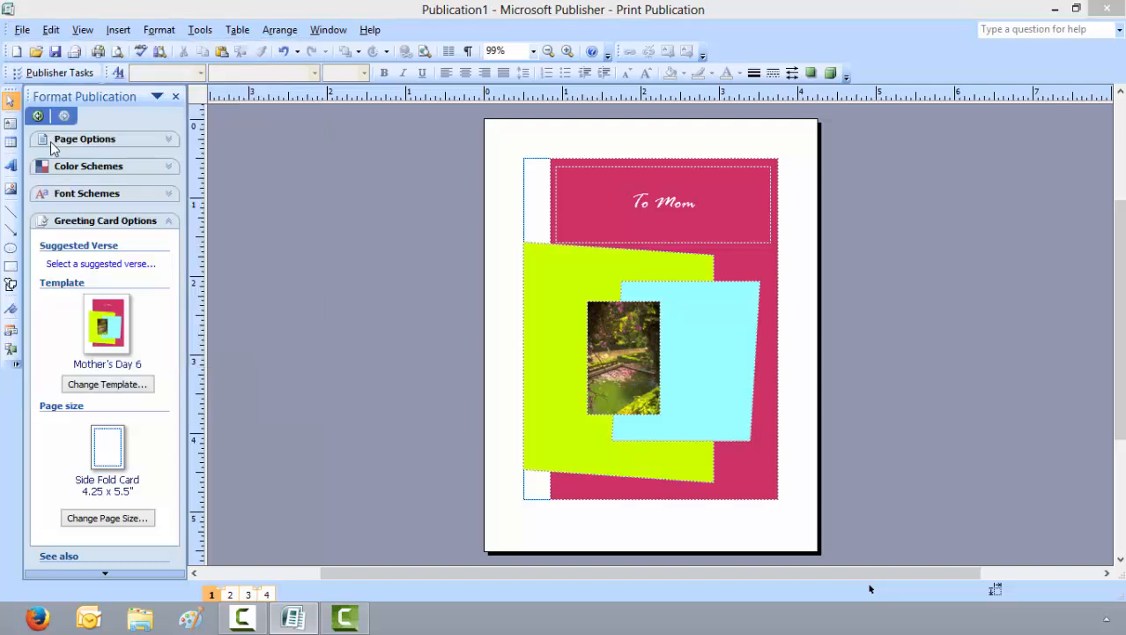
pyautogui.press('ctrl+s')
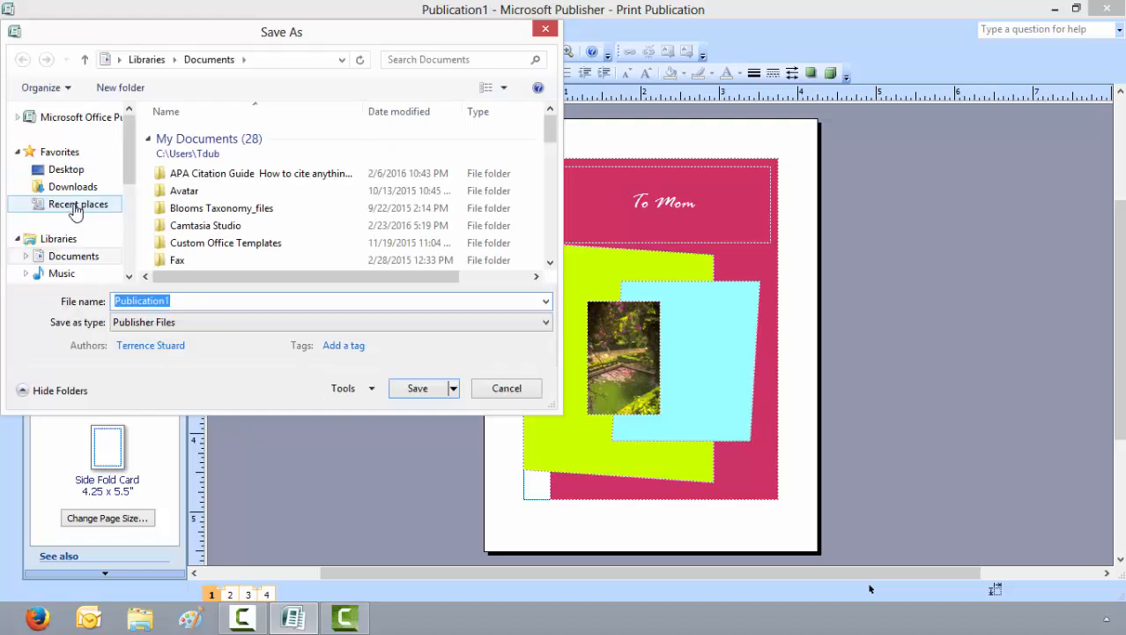
pyautogui.click(74, 255)
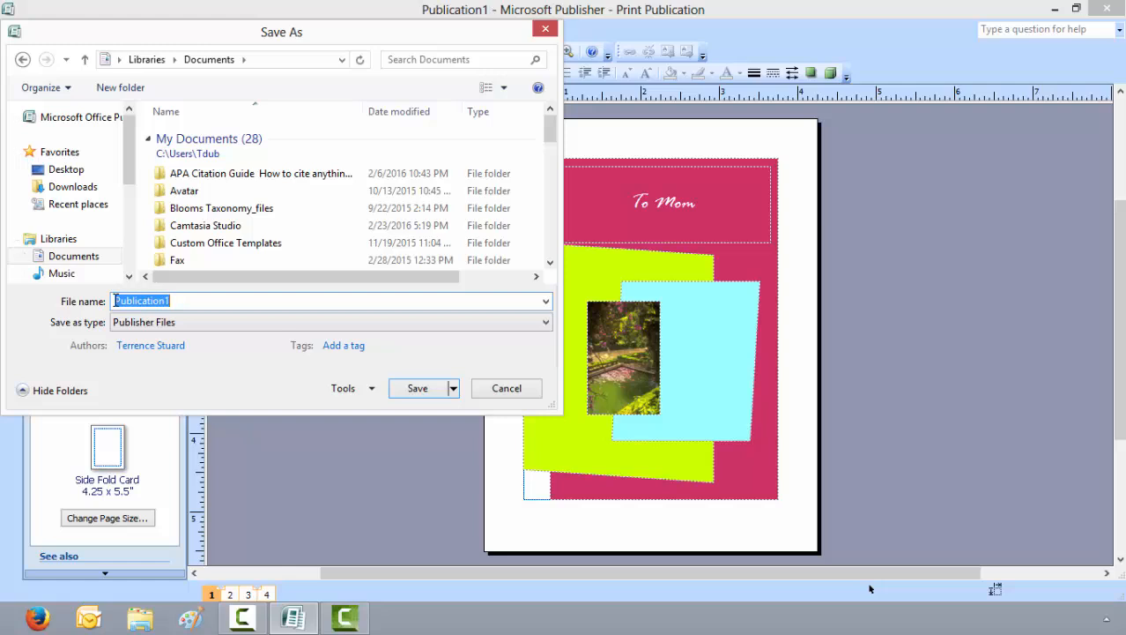
pyautogui.write('Mothers da')
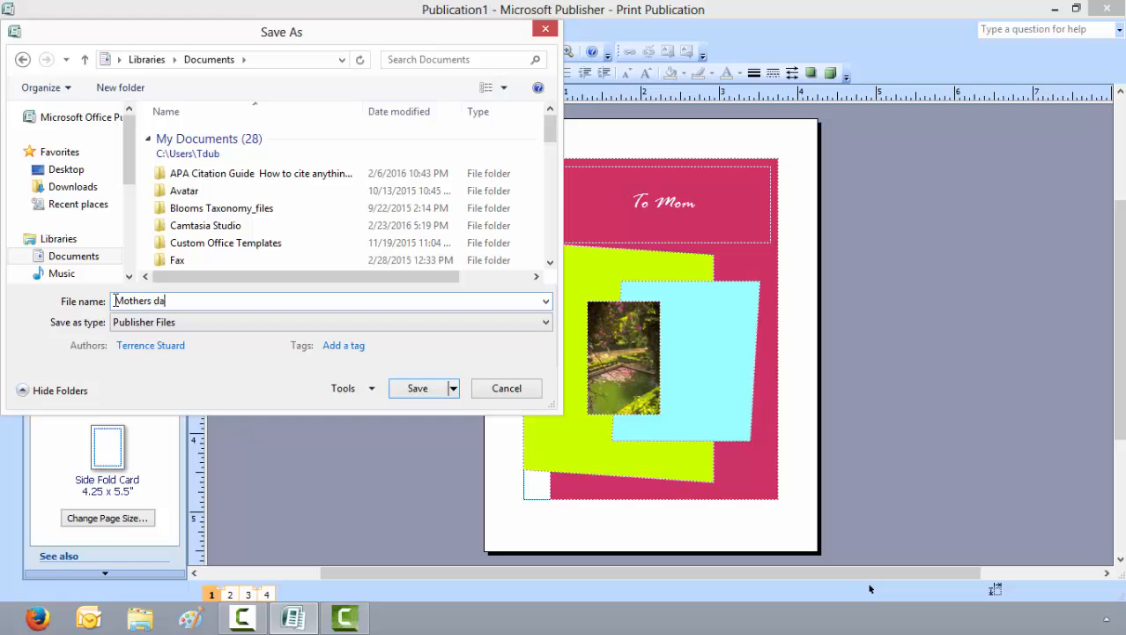
pyautogui.write('y card')
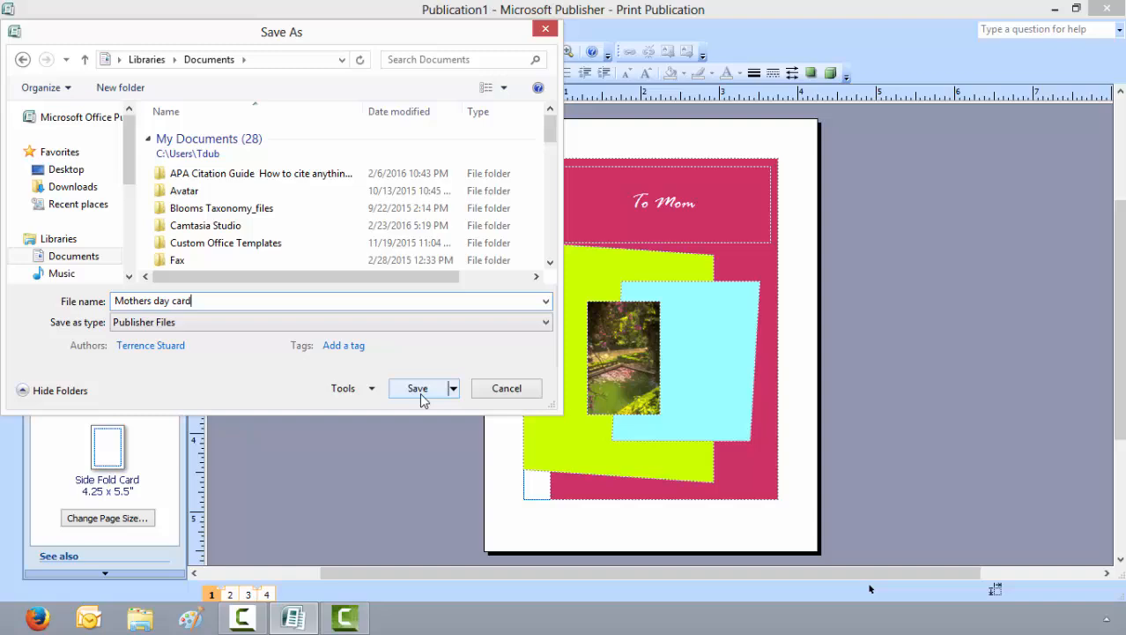
pyautogui.click(416, 388)
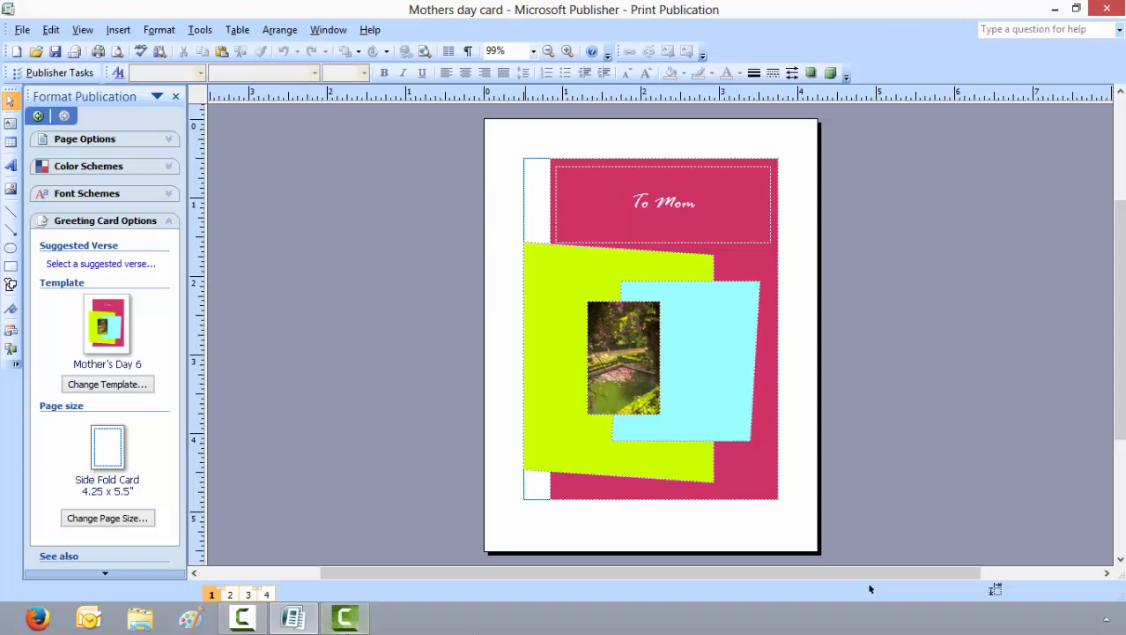
pyautogui.click(241, 617)
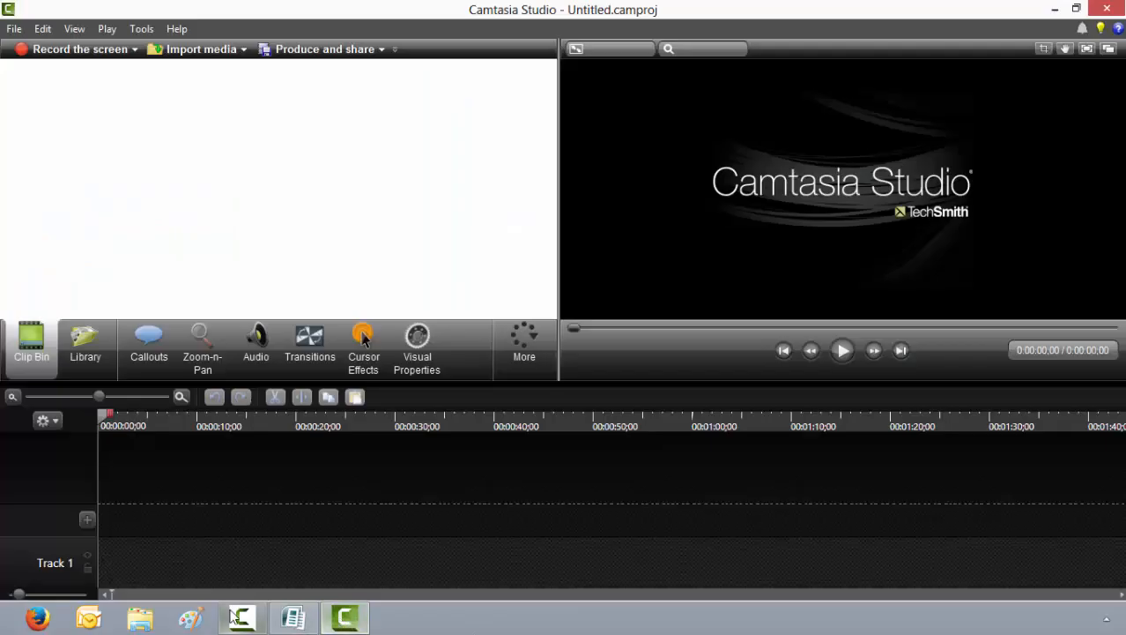